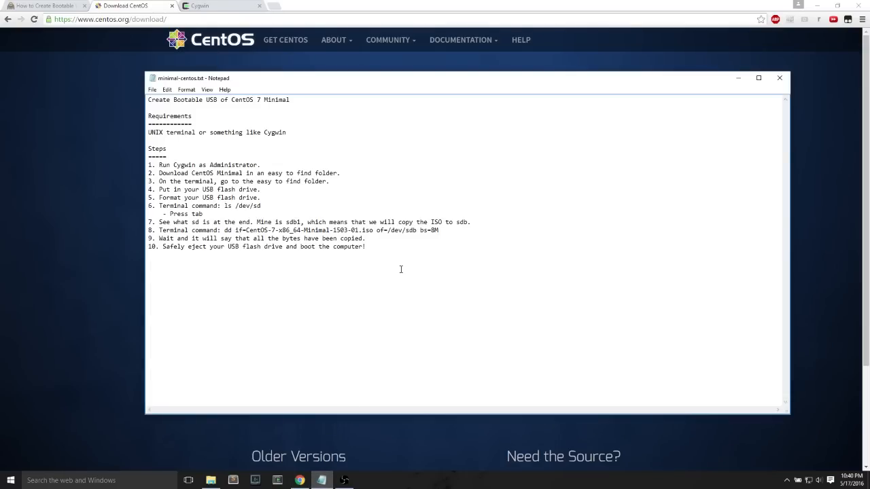
# View the cygwin.com homepage in Chrome, then return to the CentOS download tab.
pyautogui.click(759, 77)
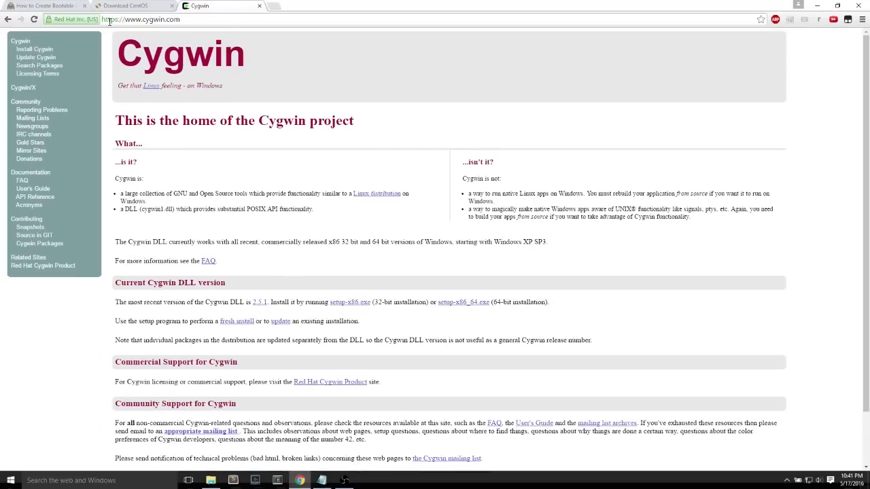
pyautogui.moveTo(139, 6)
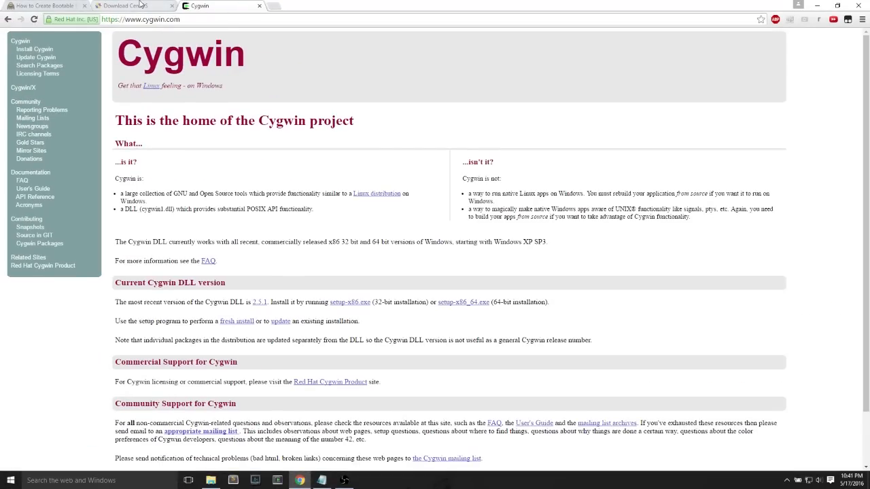
pyautogui.click(132, 5)
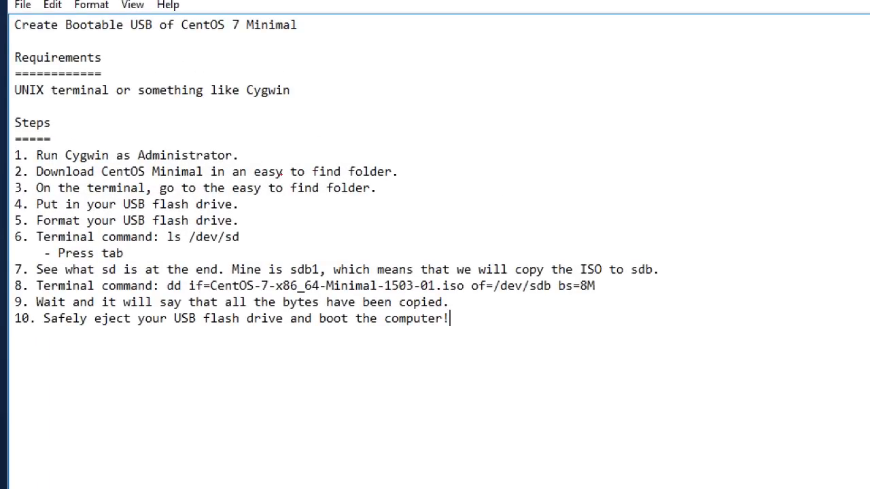
pyautogui.moveTo(139, 175)
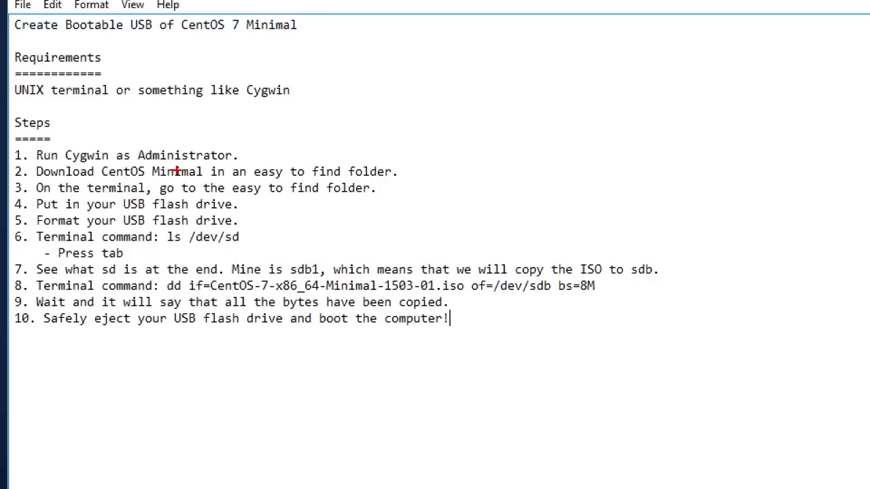
pyautogui.moveTo(446, 156)
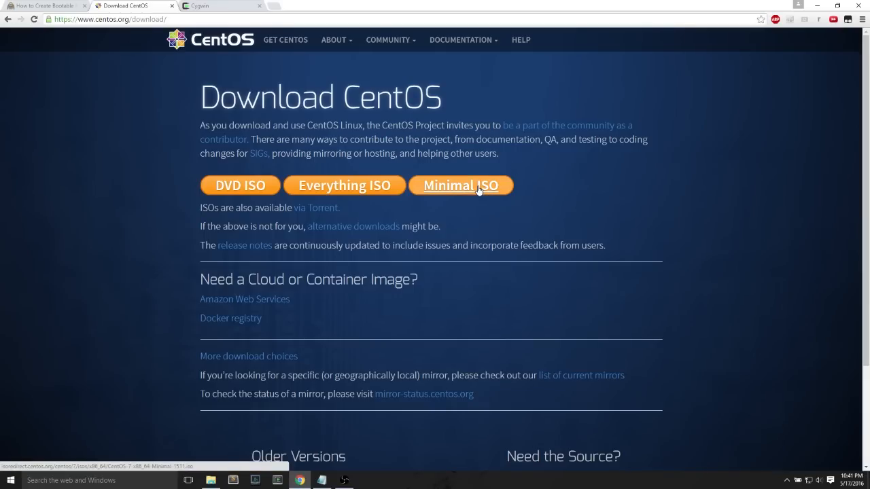
# Open the mirror list for the CentOS 7 Minimal 1511 ISO.
pyautogui.click(461, 185)
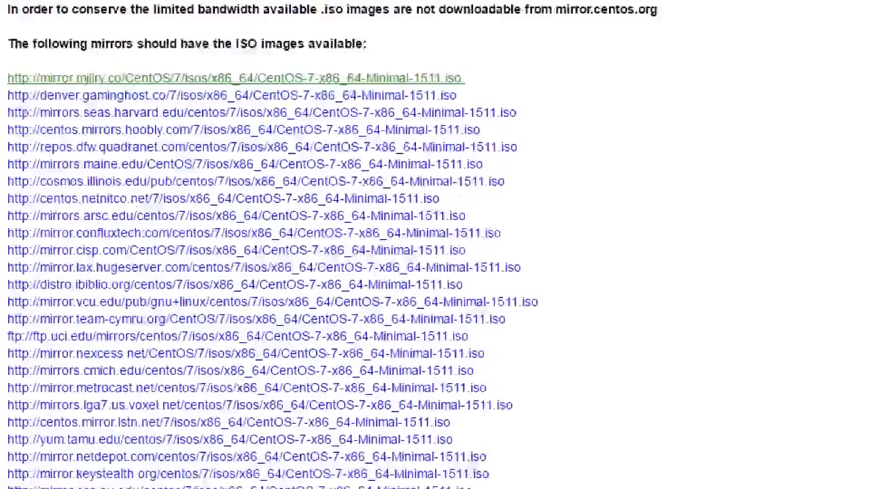
pyautogui.scroll(-3)
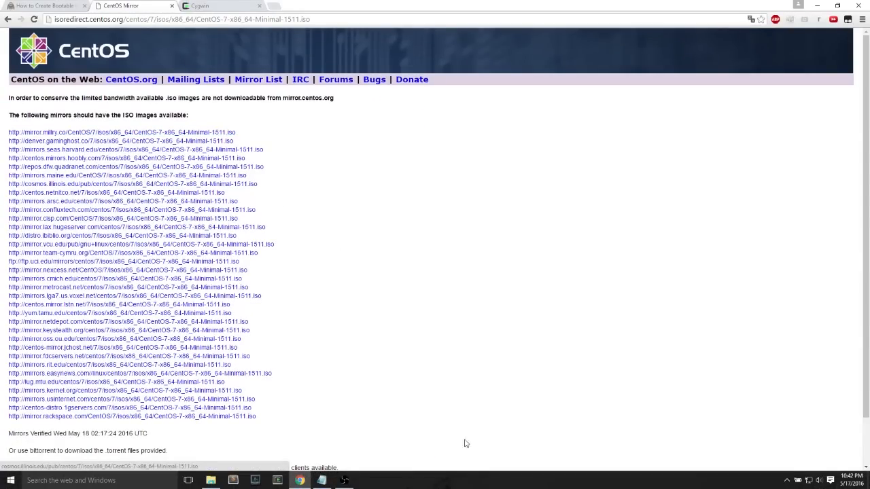
pyautogui.click(868, 480)
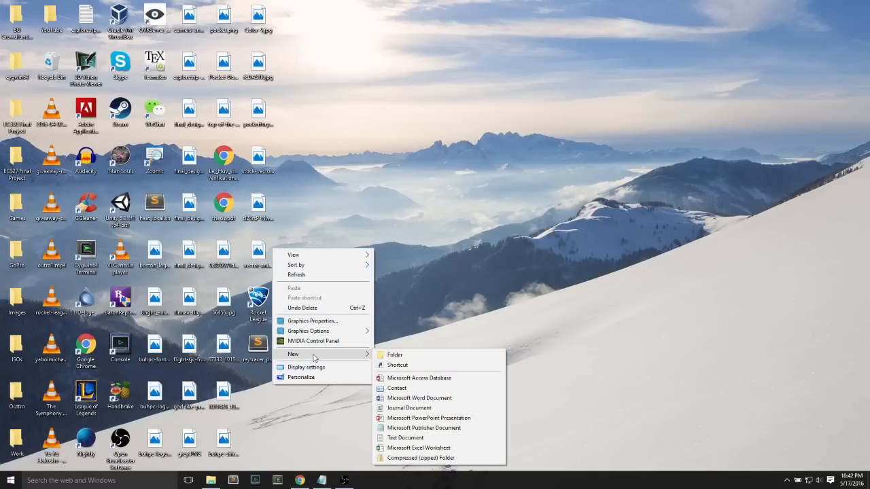
# Create a 'centos-minimal' folder on the desktop and return to Chrome's mirror list.
pyautogui.click(394, 355)
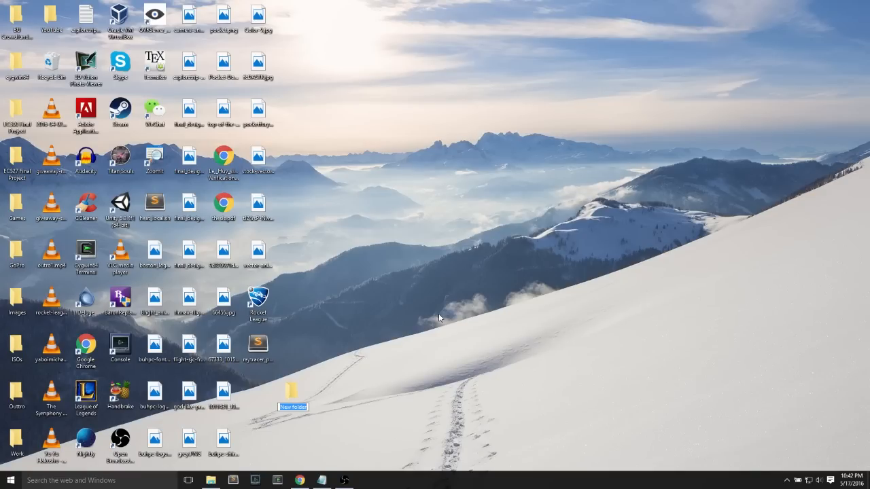
pyautogui.write('CentO')
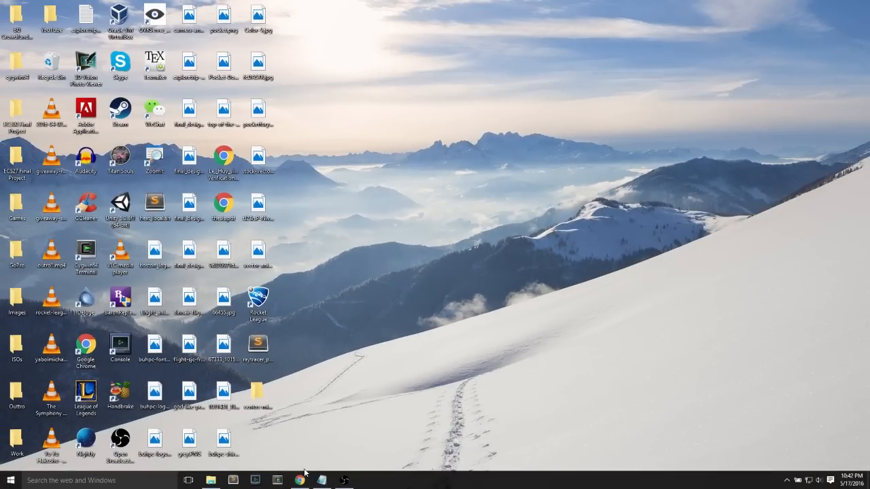
pyautogui.click(299, 481)
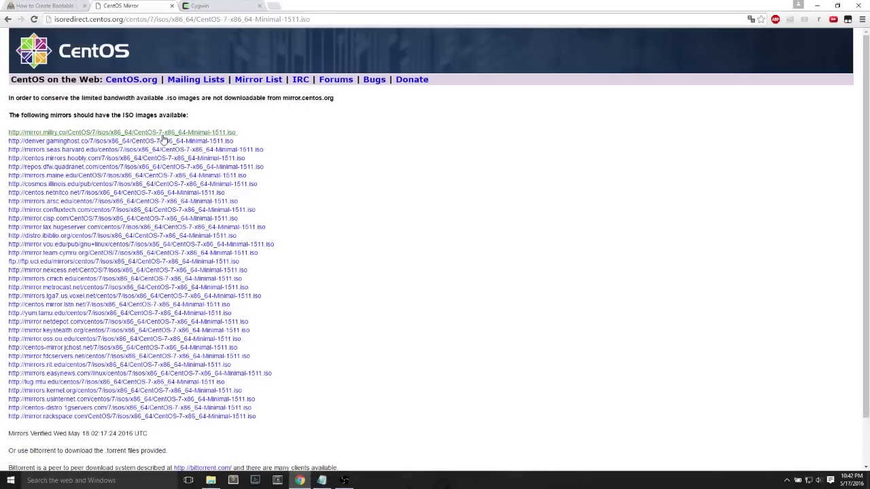
# Download the Minimal ISO from the first mirror into Desktop\centos-minimal.
pyautogui.click(122, 132)
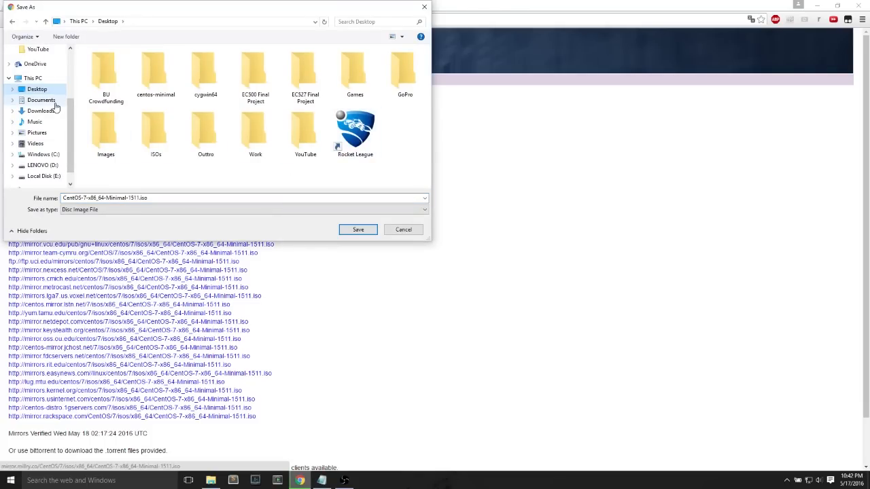
pyautogui.click(36, 88)
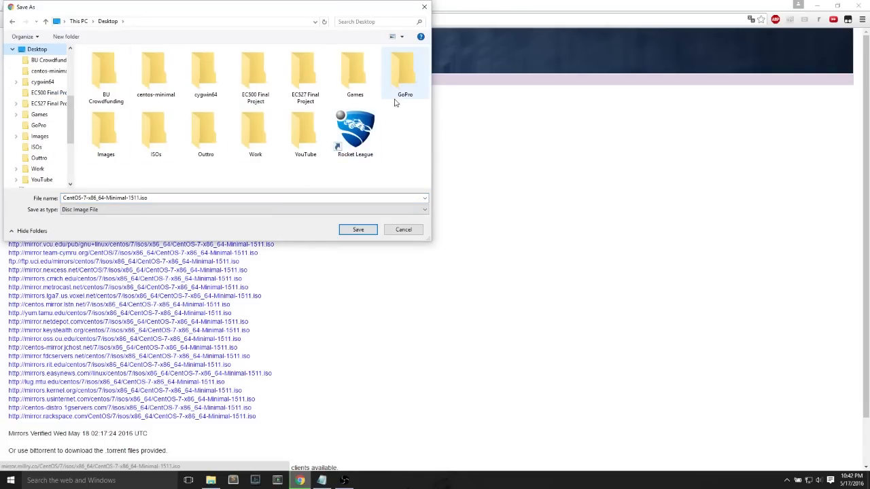
pyautogui.click(155, 72)
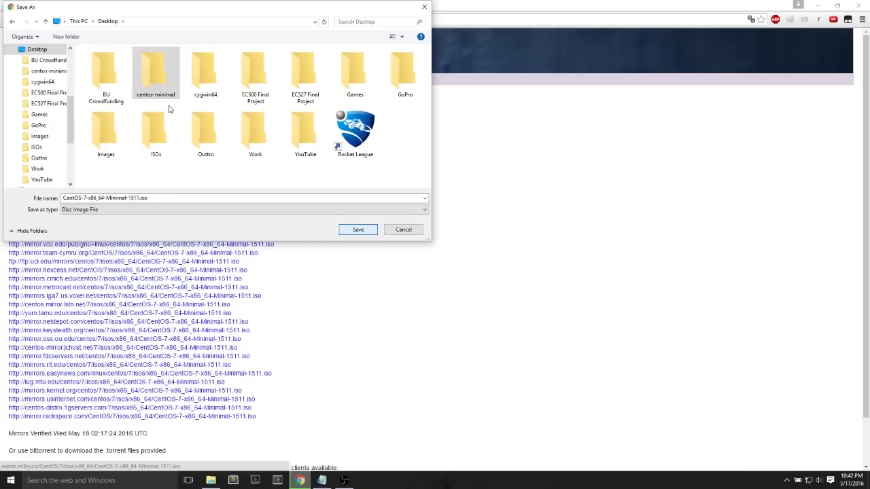
pyautogui.doubleClick(156, 73)
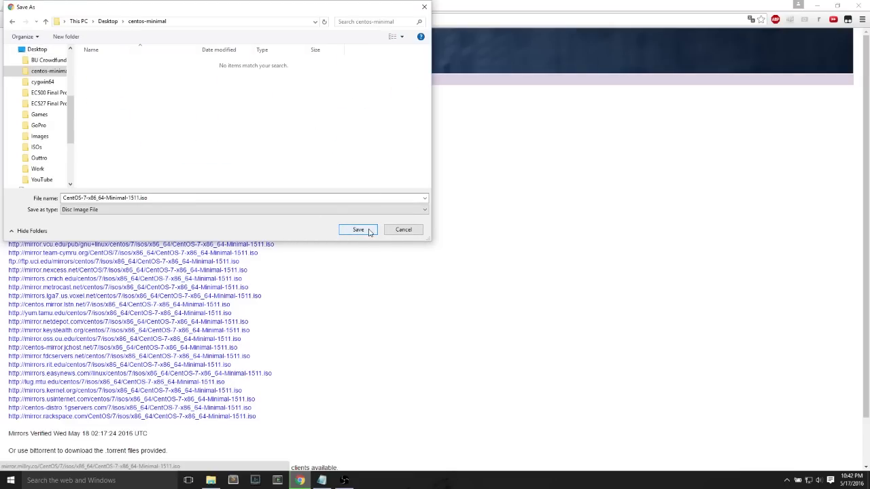
pyautogui.click(358, 229)
pyautogui.write('cygwin')
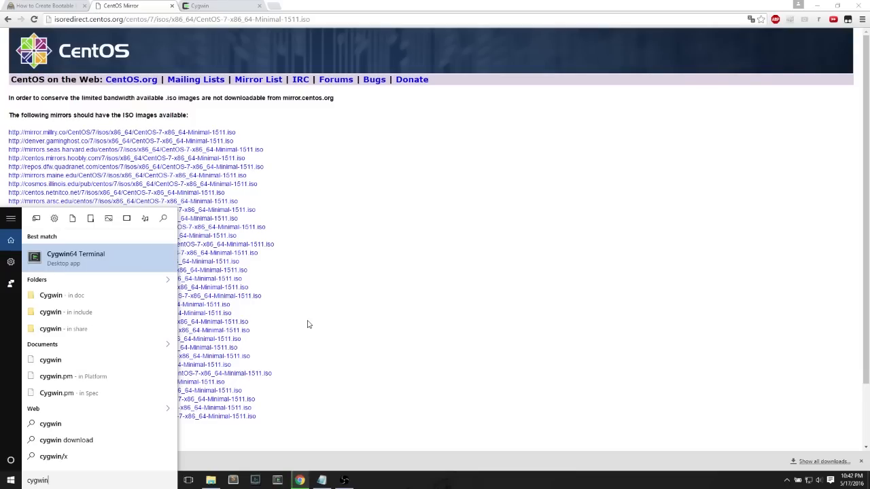
pyautogui.moveTo(116, 268)
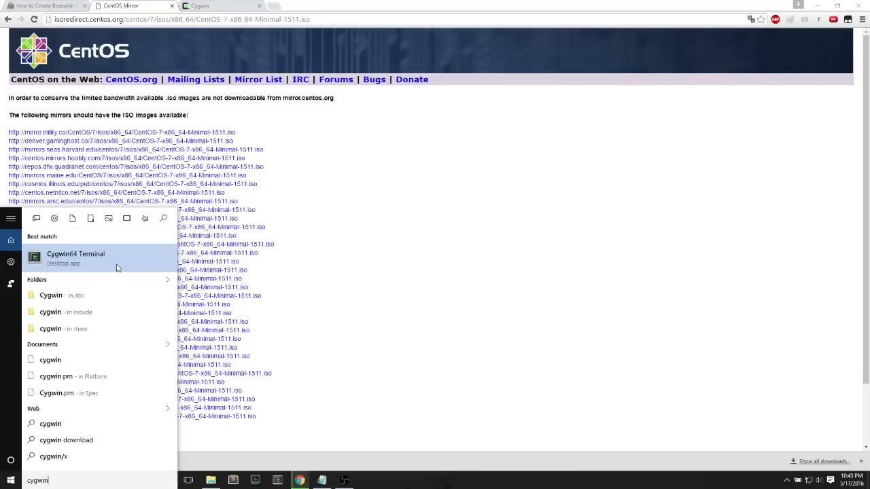
# Run Cygwin64 Terminal as administrator from the Start search results.
pyautogui.rightClick(75, 259)
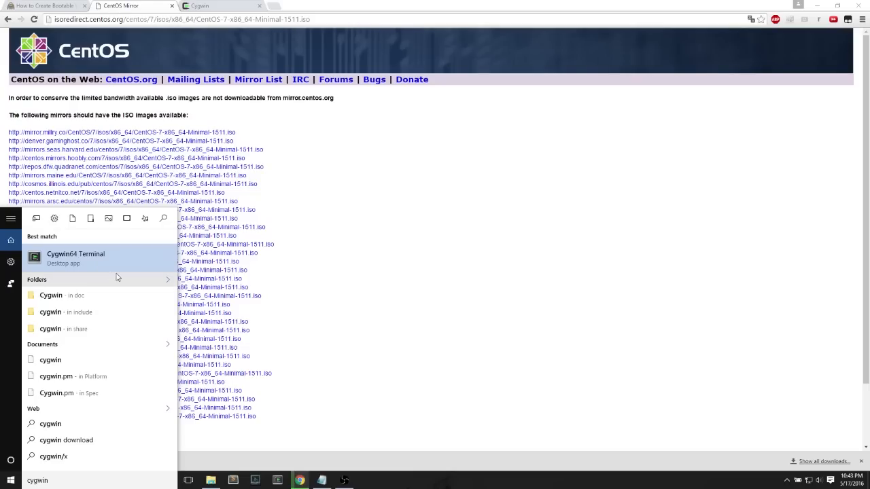
pyautogui.rightClick(76, 258)
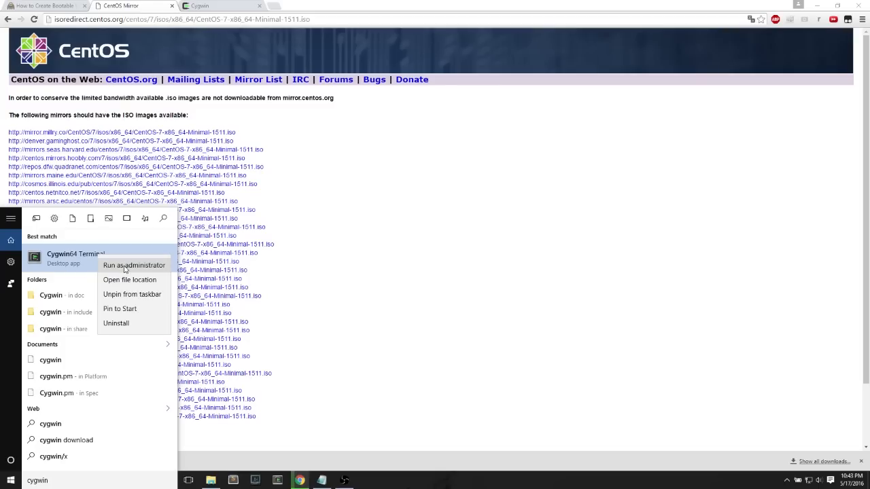
pyautogui.click(134, 265)
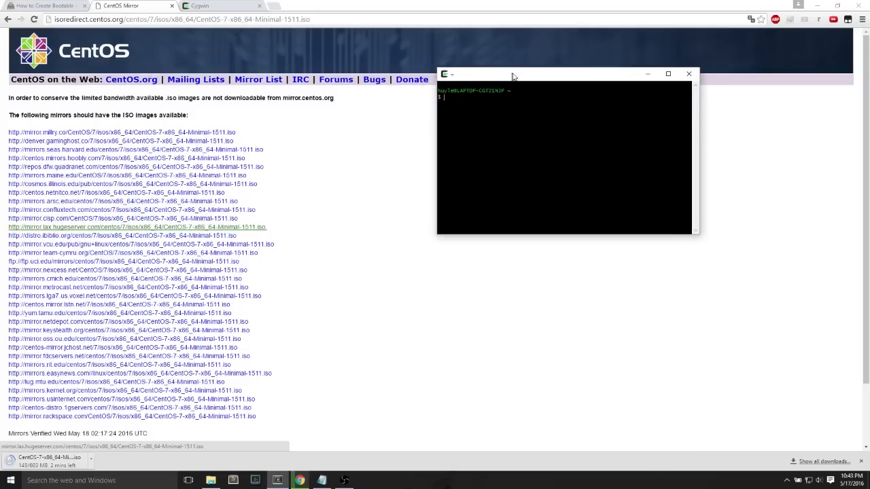
# Center the terminal window, change to C: with cd c:, and list it with ls.
pyautogui.moveTo(513, 74); pyautogui.dragTo(353, 157)
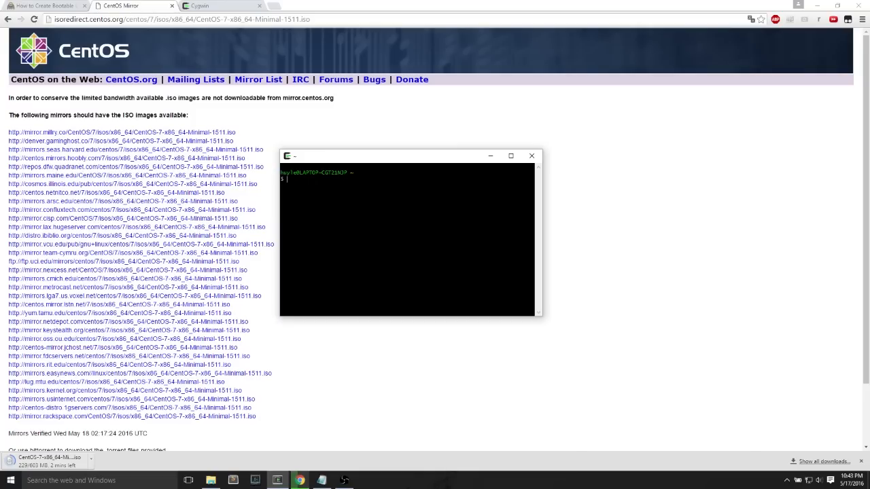
pyautogui.write('cd c')
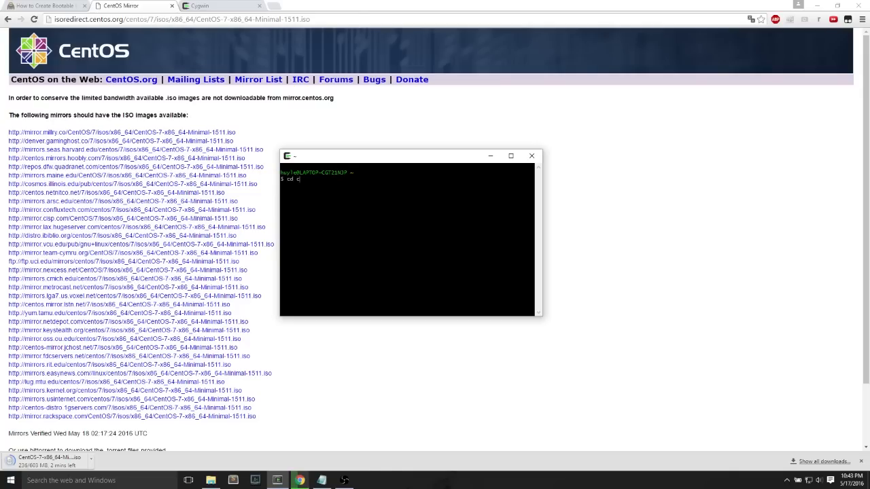
pyautogui.write(':')
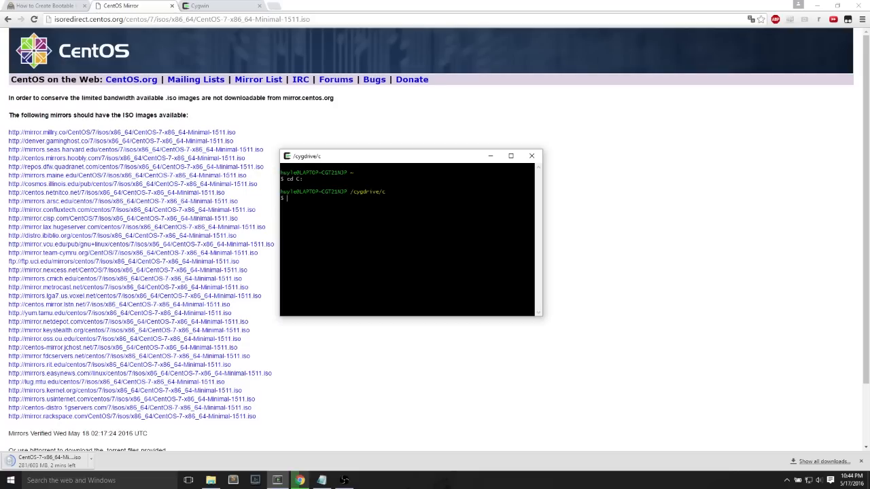
pyautogui.write('ls')
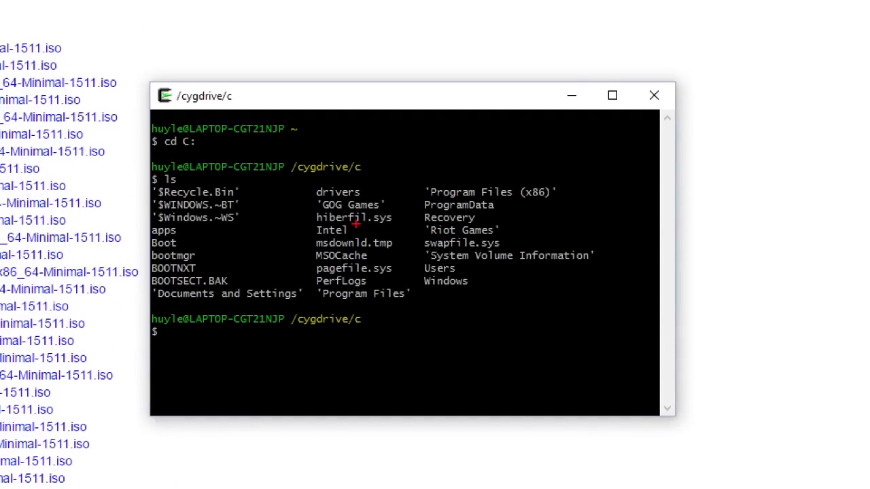
pyautogui.moveTo(263, 292)
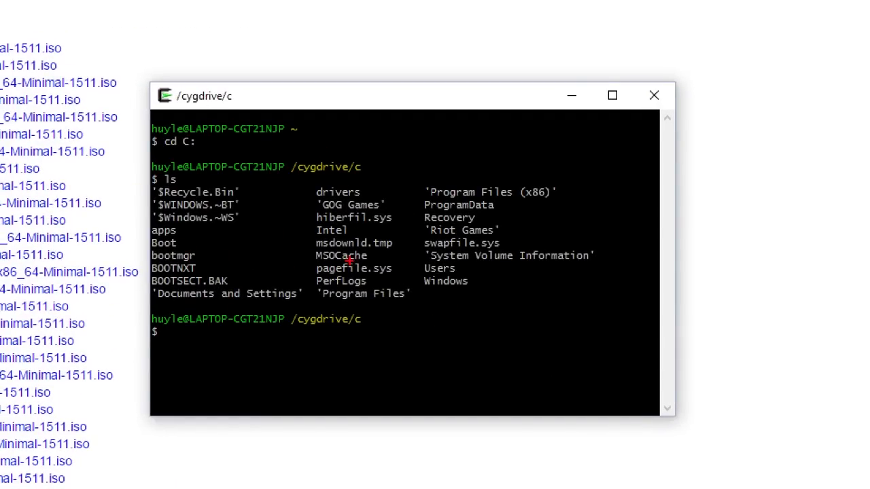
pyautogui.moveTo(459, 202)
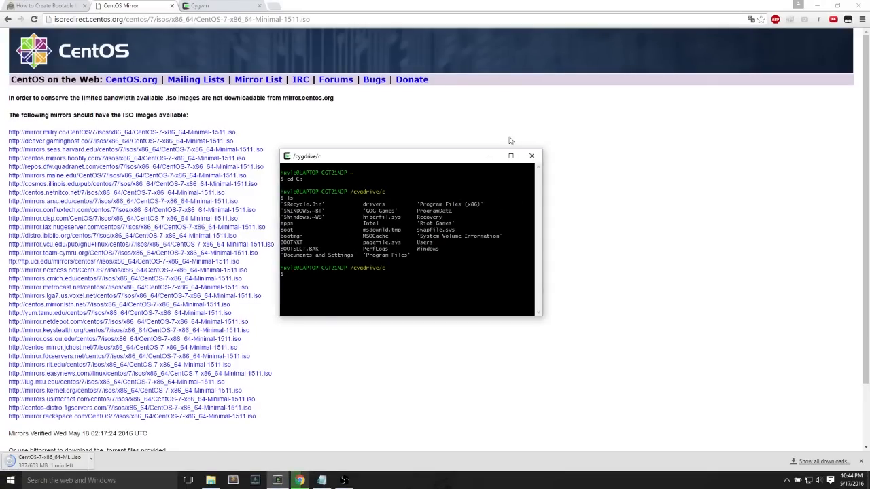
# Change into C:\Users and list its contents.
pyautogui.write('cd Use')
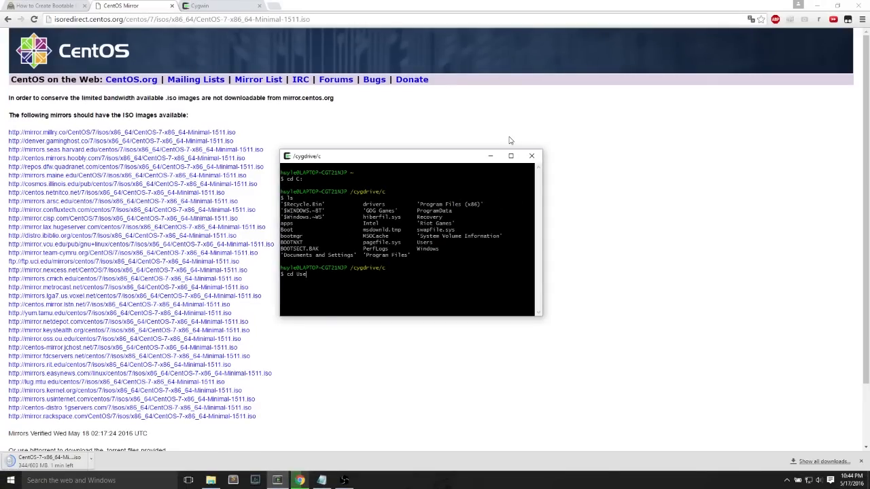
pyautogui.write('rs')
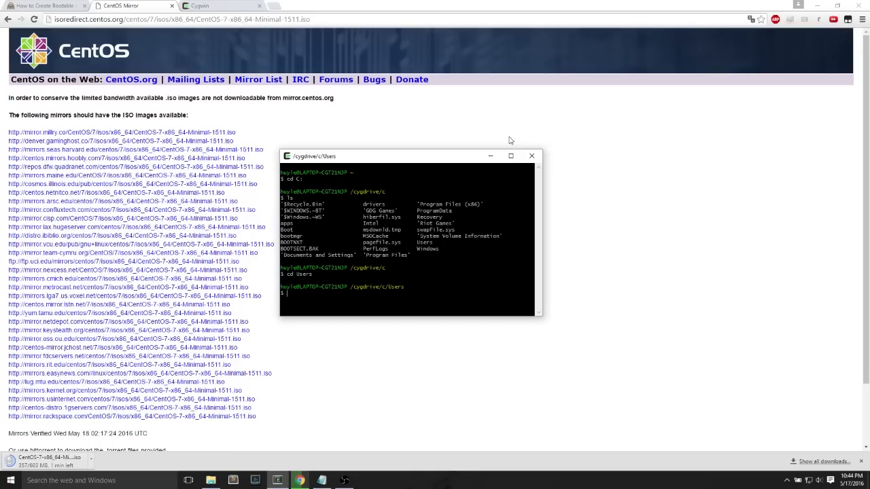
pyautogui.write('ls')
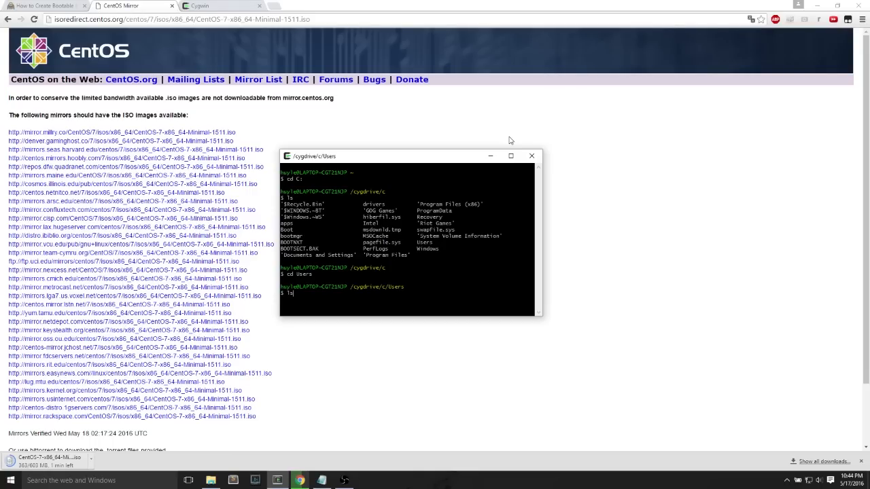
pyautogui.press('Return')
pyautogui.write('cd')
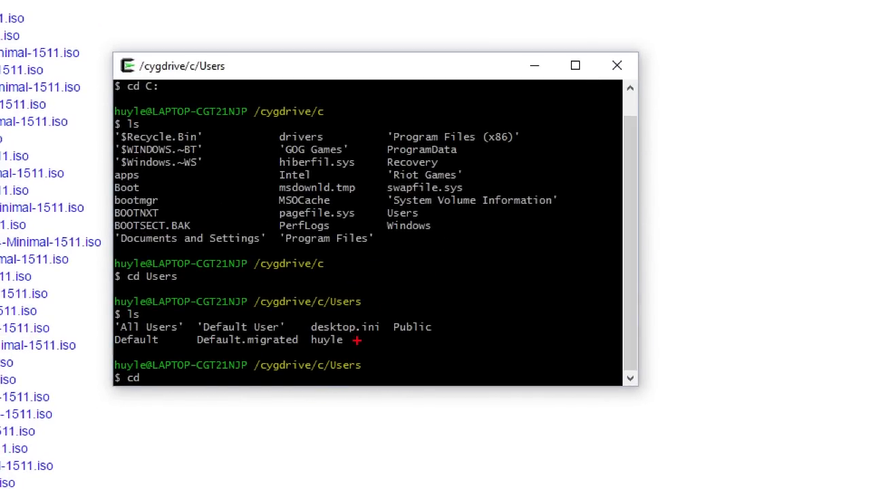
pyautogui.moveTo(646, 252)
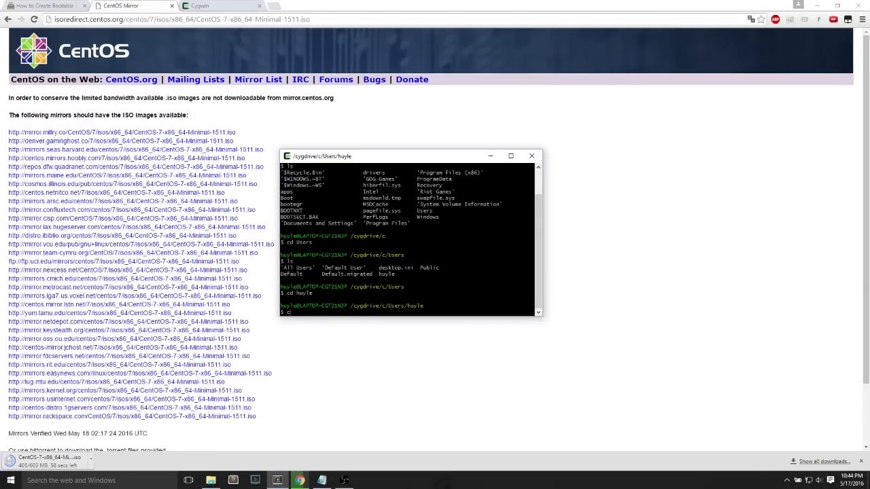
# Move into Desktop/centos-minimal and list the folder's contents.
pyautogui.write('cd Desktop/')
pyautogui.write('cd centos-minimal/')
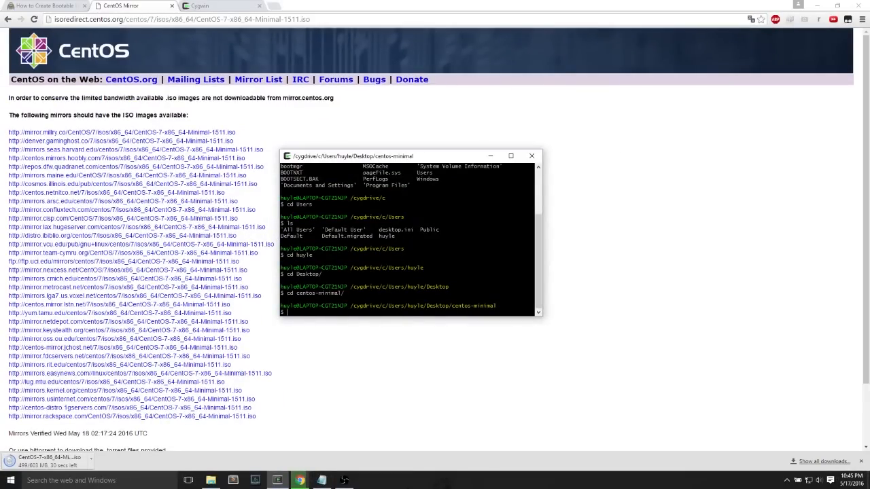
pyautogui.write('ls')
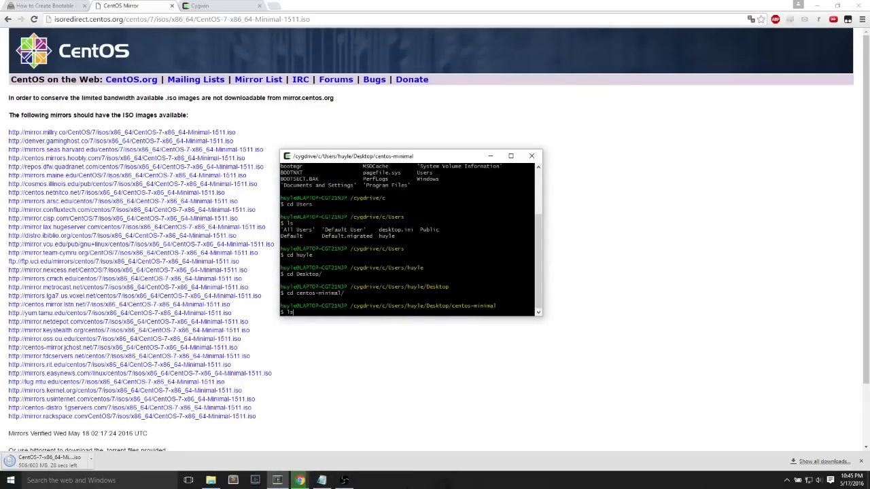
pyautogui.press('Return')
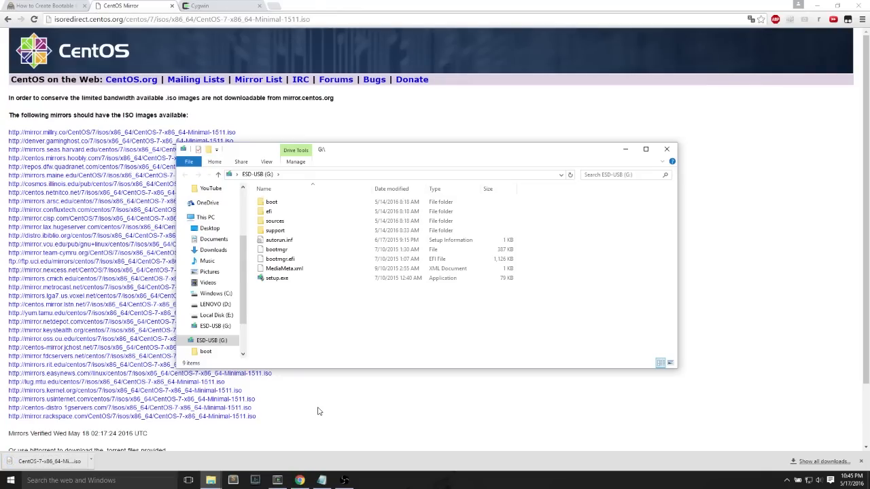
# Open the Format dialog for the ESD-USB (G:) drive.
pyautogui.click(210, 340)
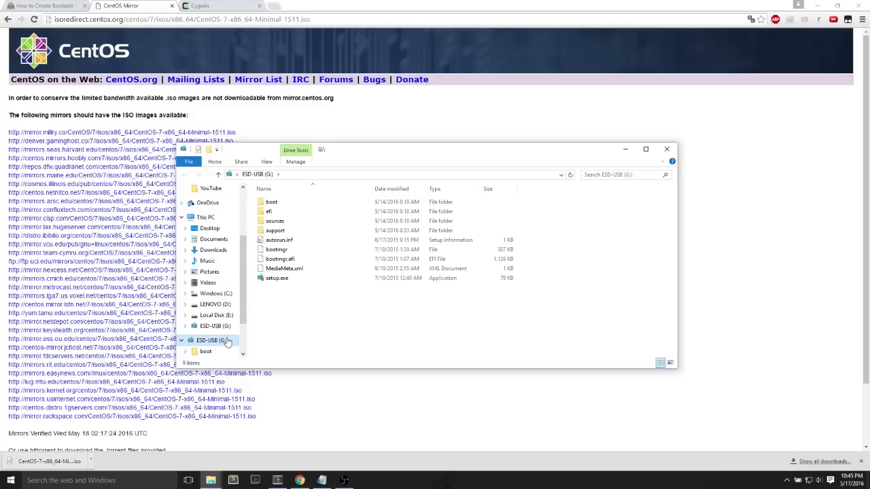
pyautogui.rightClick(207, 340)
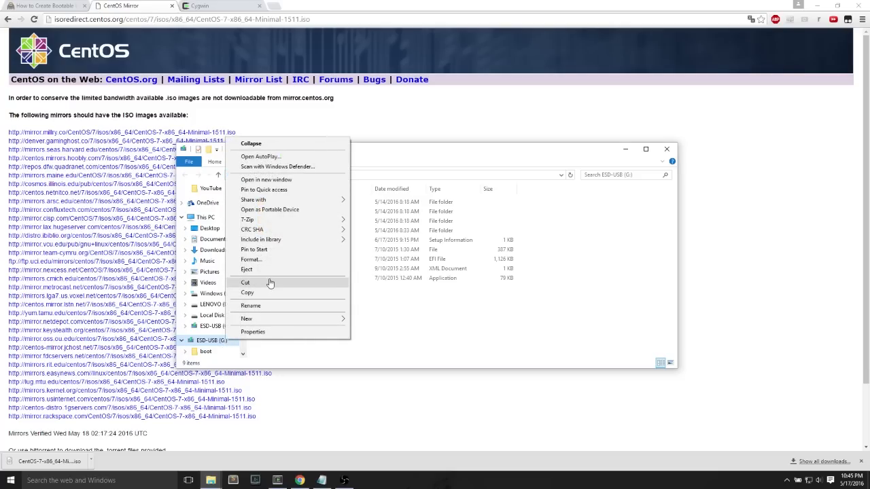
pyautogui.moveTo(277, 260)
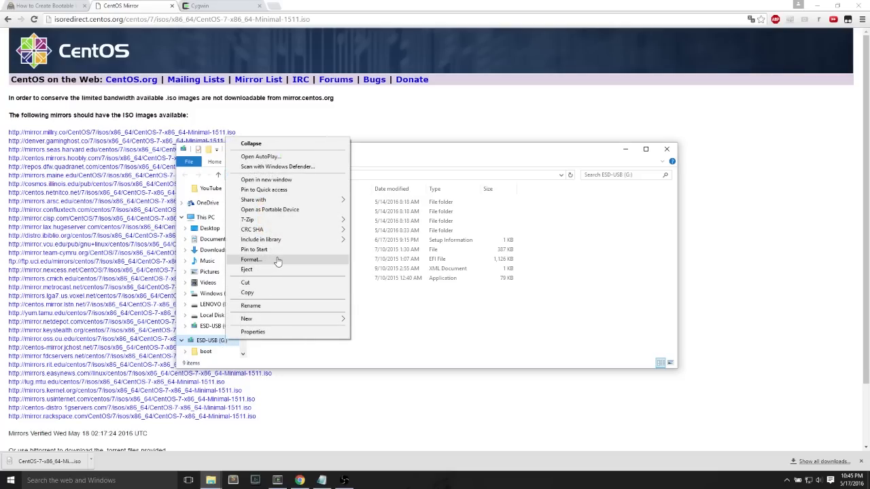
pyautogui.click(251, 259)
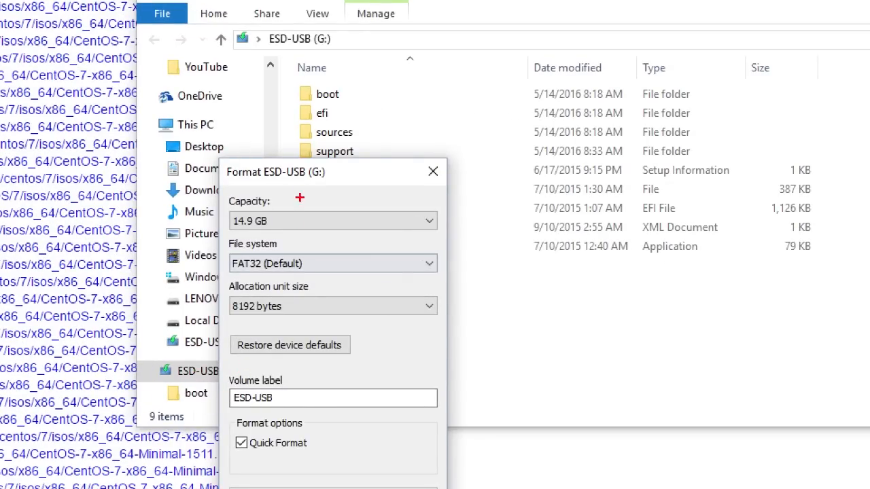
pyautogui.moveTo(309, 264)
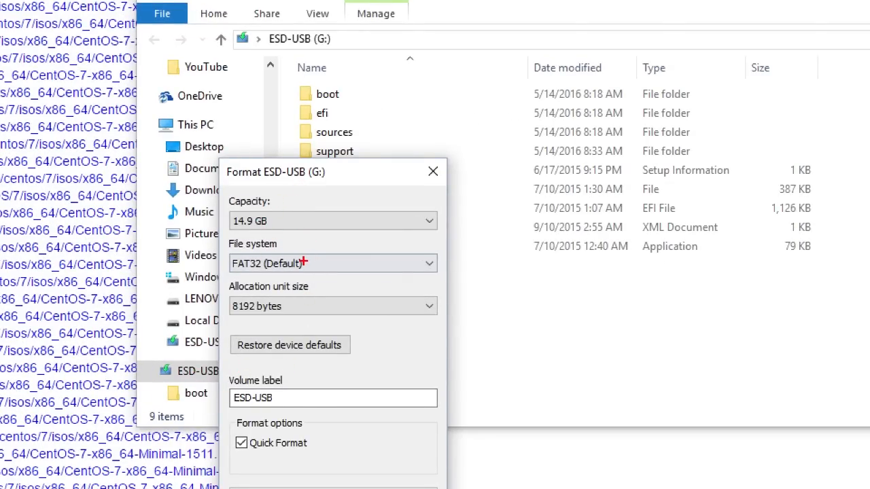
pyautogui.moveTo(268, 369)
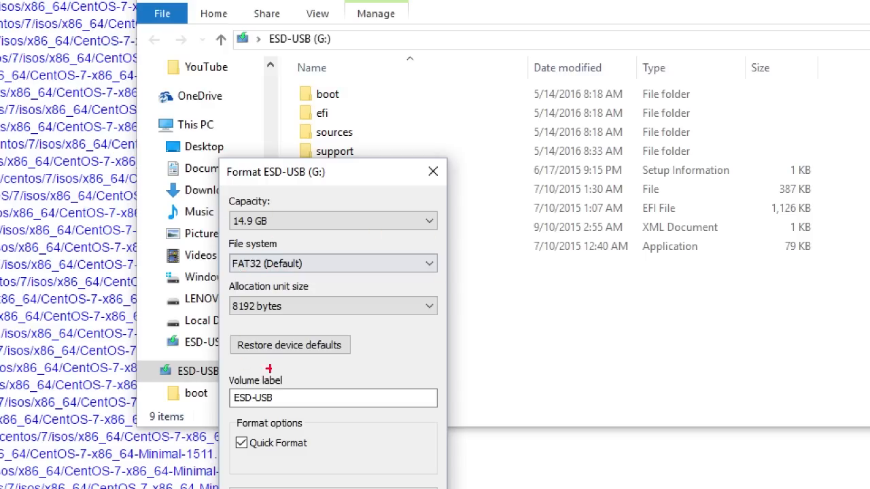
pyautogui.moveTo(331, 345)
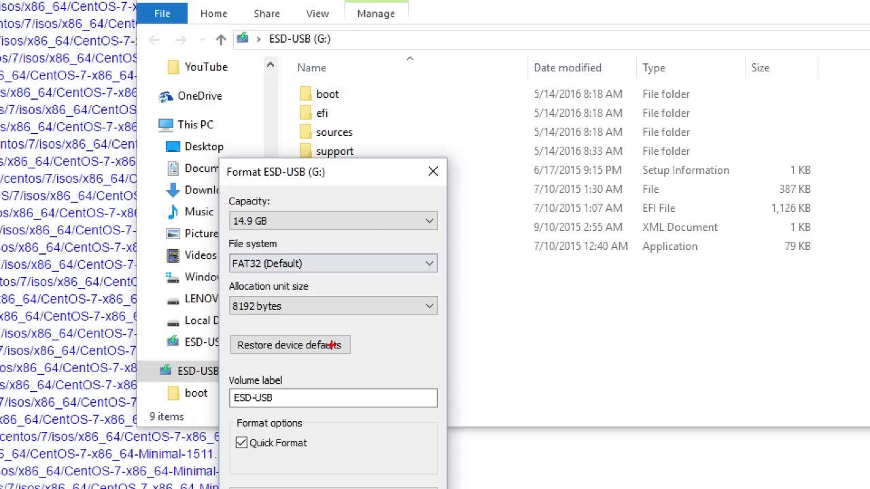
pyautogui.moveTo(261, 269)
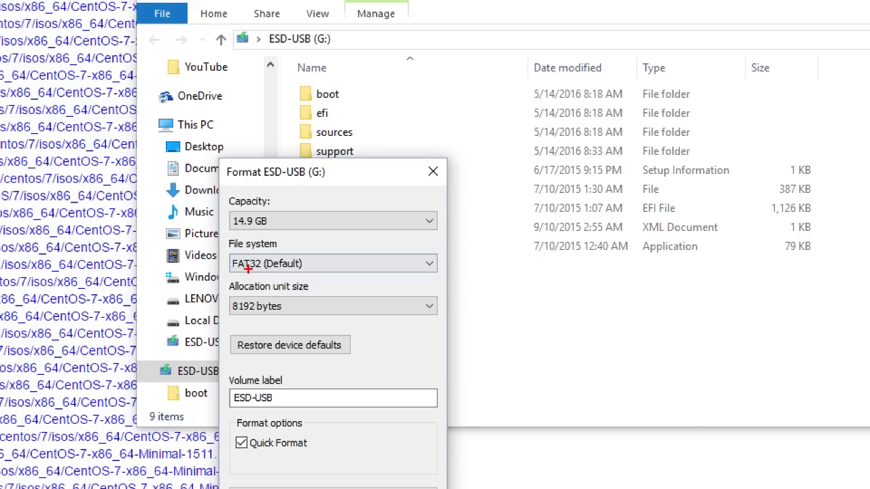
pyautogui.moveTo(259, 291)
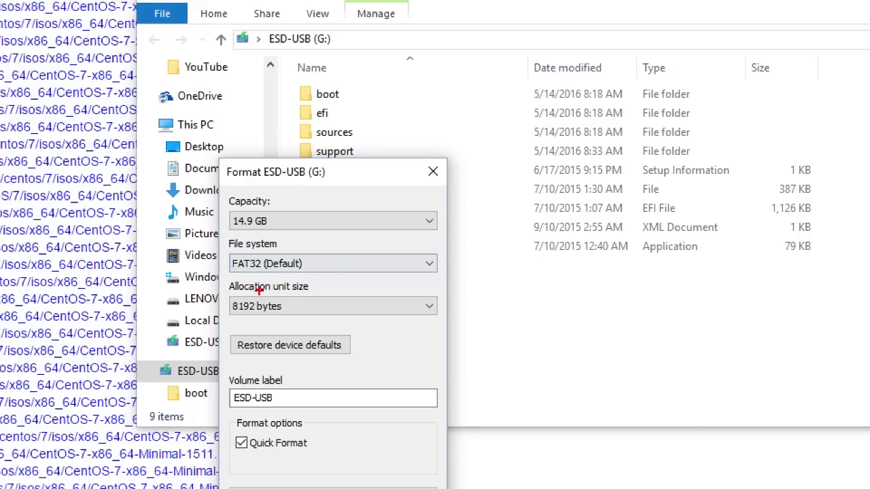
# Set FAT32 Quick Format with volume label 'centos-mini' and start formatting.
pyautogui.click(273, 286)
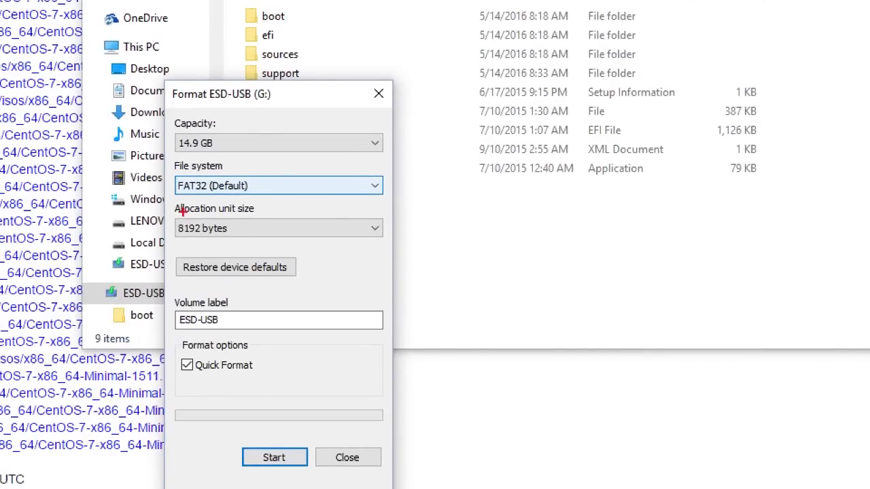
pyautogui.moveTo(203, 239)
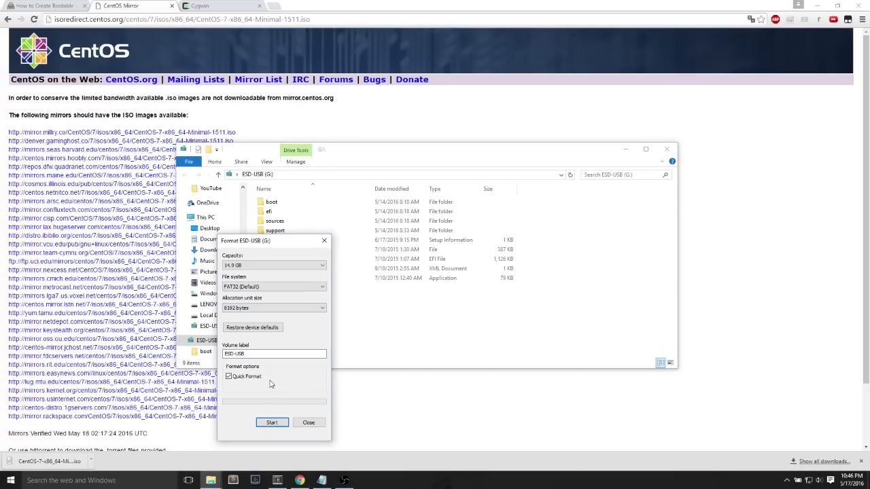
pyautogui.click(272, 354)
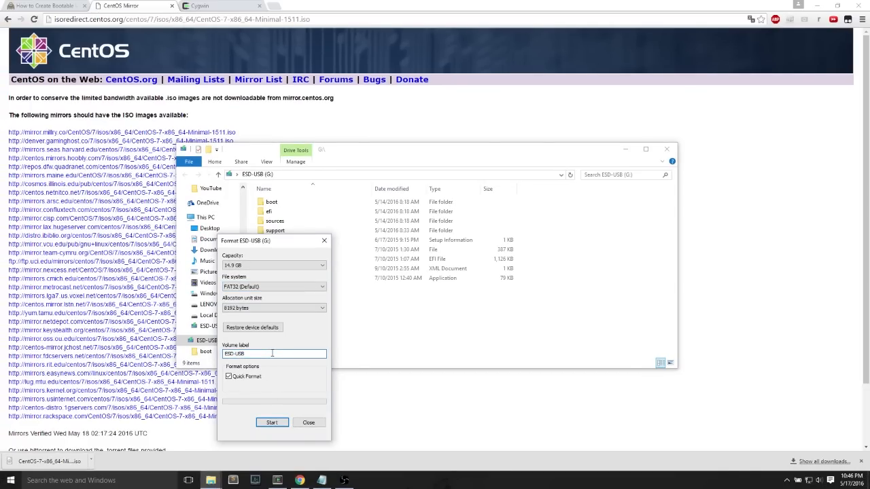
pyautogui.write('centos-mini')
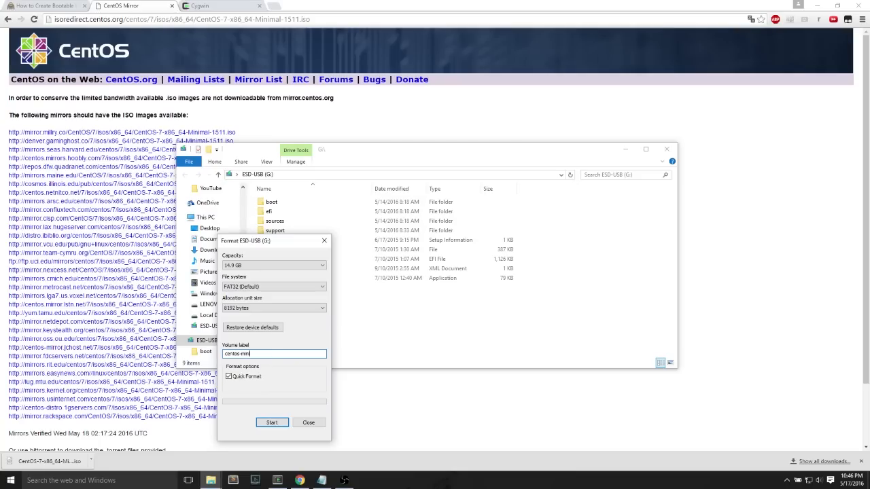
pyautogui.click(272, 353)
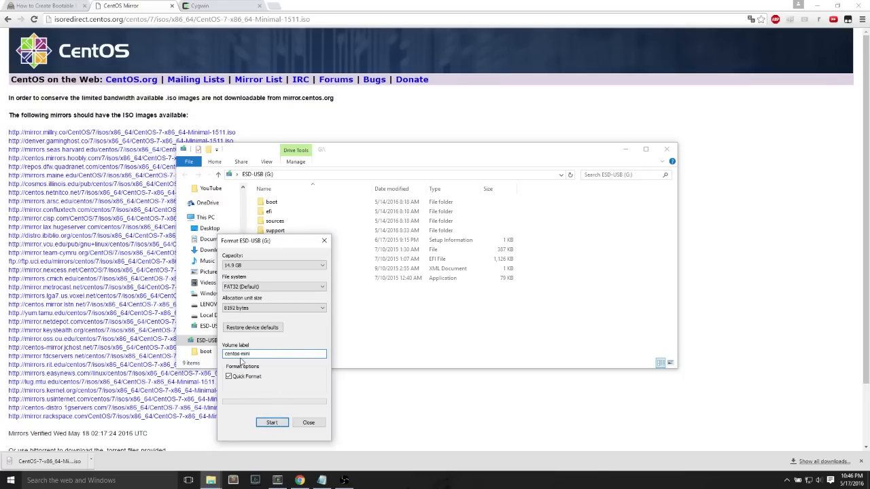
pyautogui.click(272, 422)
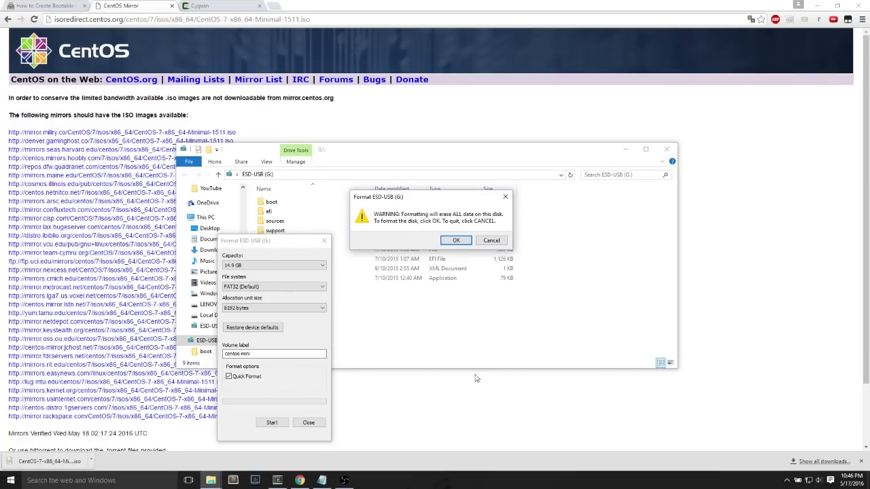
# Confirm the erase-all-data warning and acknowledge Format Complete.
pyautogui.click(456, 240)
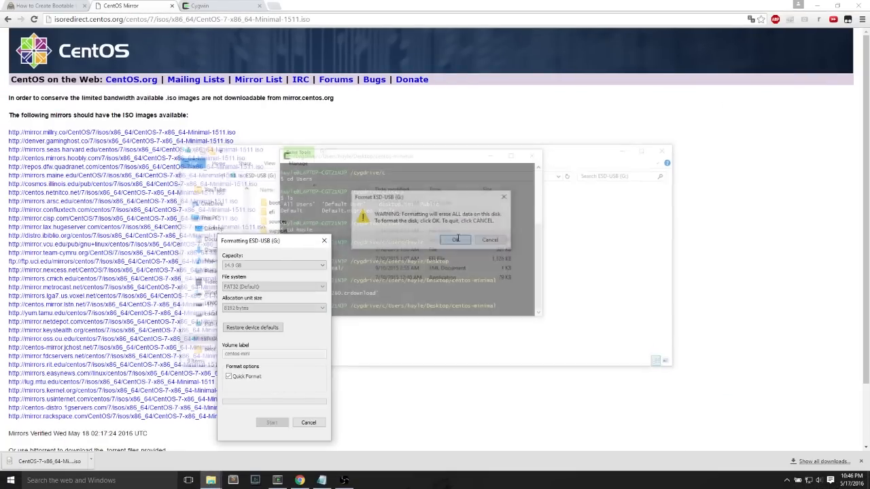
pyautogui.click(456, 239)
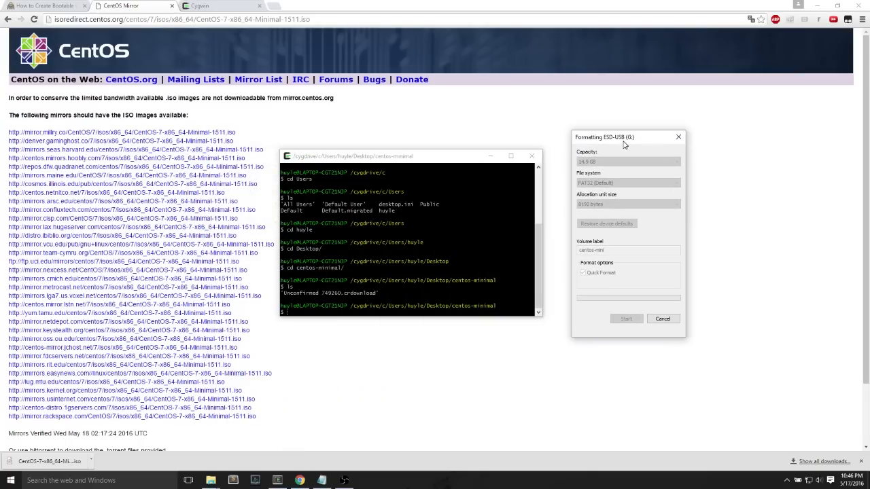
pyautogui.moveTo(639, 109)
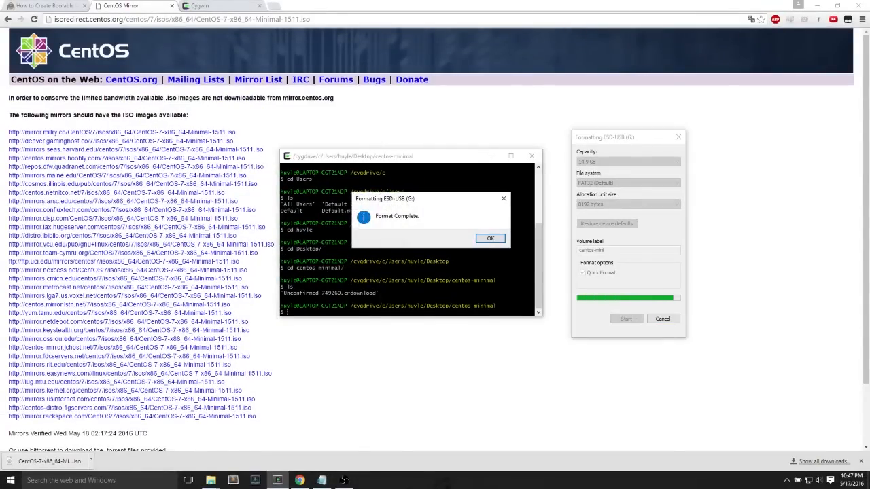
pyautogui.click(490, 238)
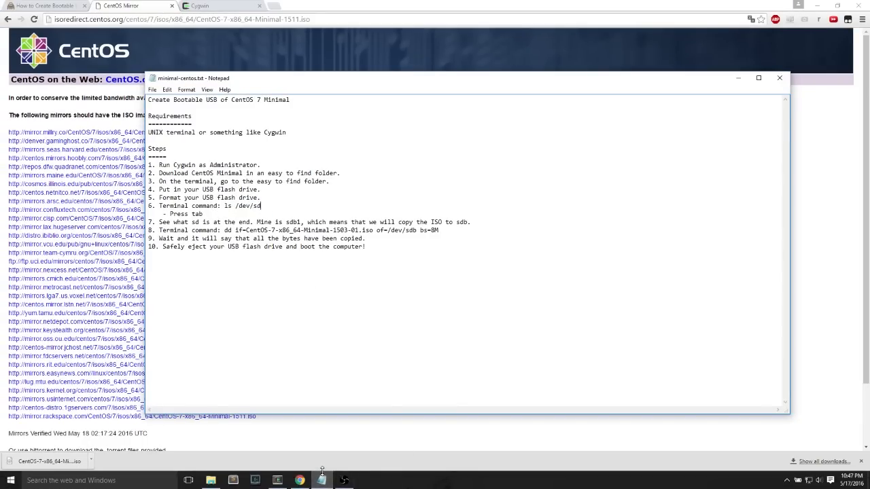
# List the /dev/sd devices in Cygwin to find the USB drive as sdb.
pyautogui.click(322, 480)
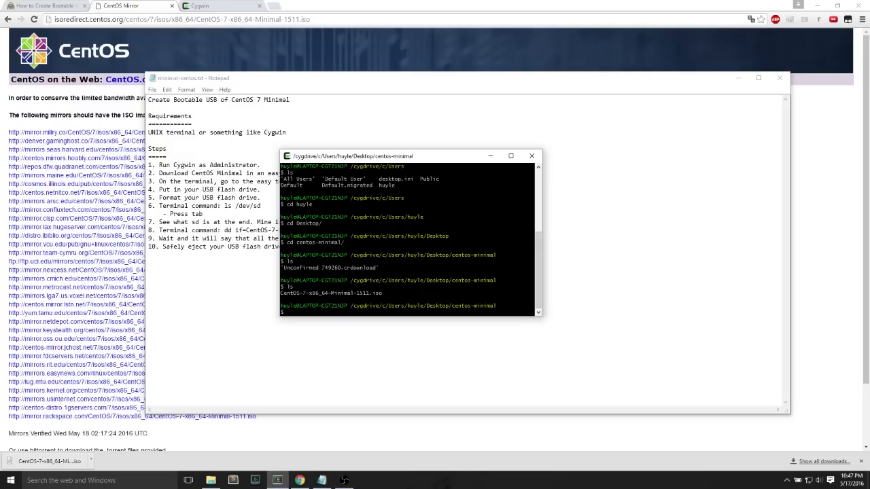
pyautogui.write('ls /dev/sd')
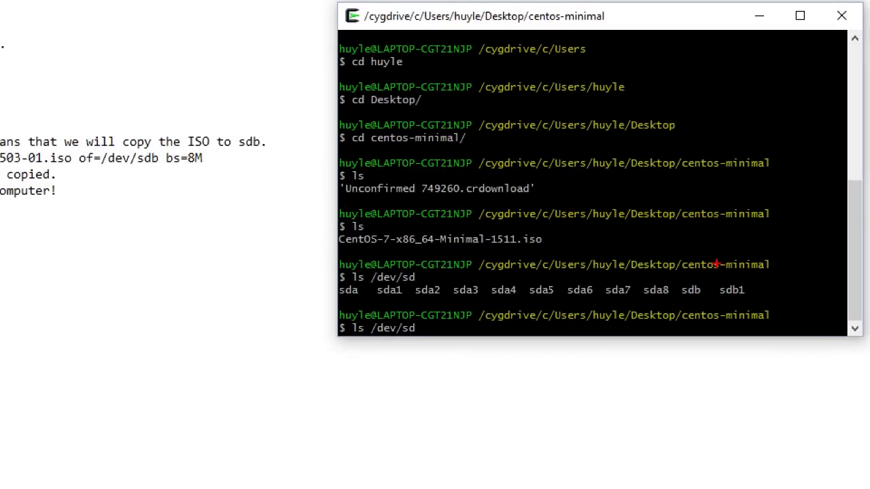
pyautogui.moveTo(703, 272)
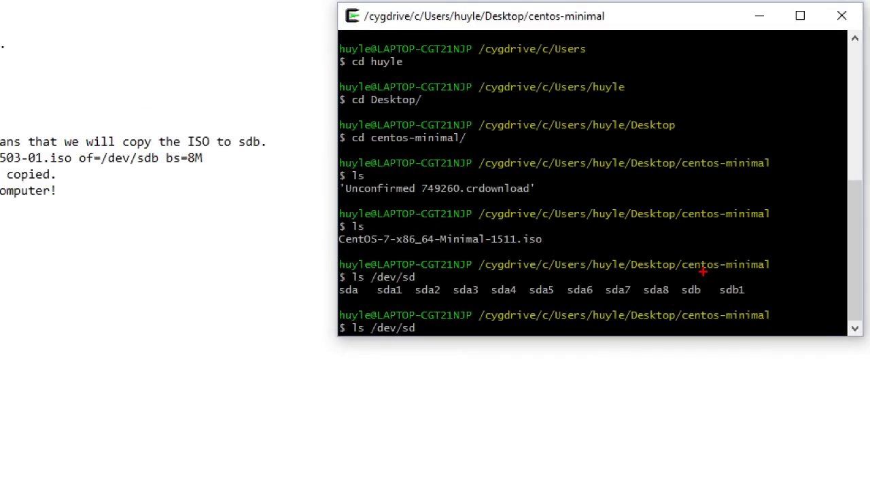
pyautogui.moveTo(701, 309)
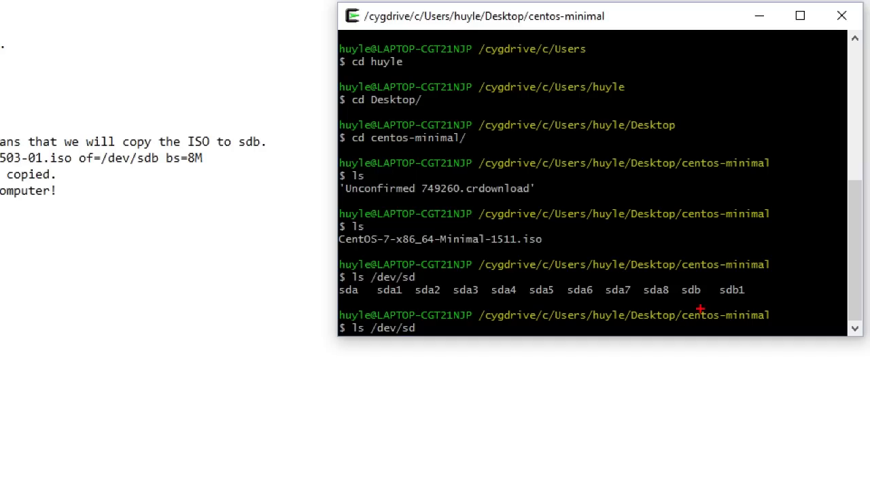
pyautogui.moveTo(703, 299)
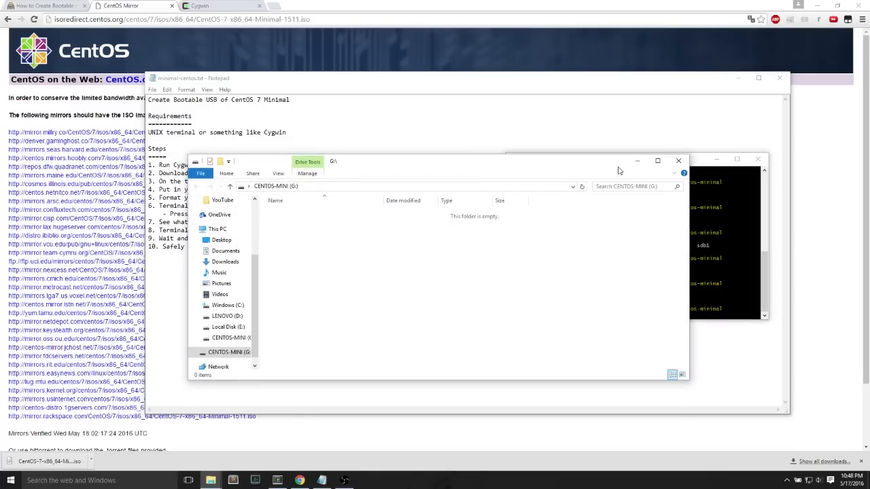
# Close the empty CENTOS-MINI Explorer window and go back to the Cygwin terminal.
pyautogui.click(612, 159)
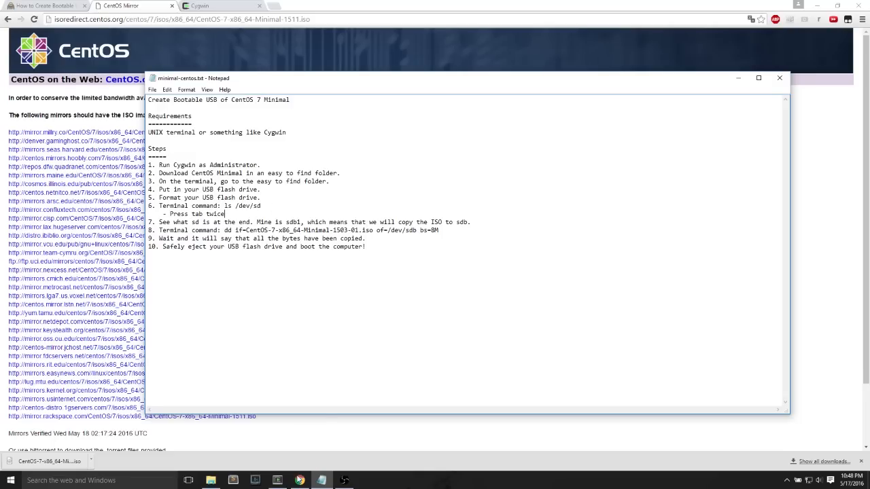
pyautogui.click(299, 480)
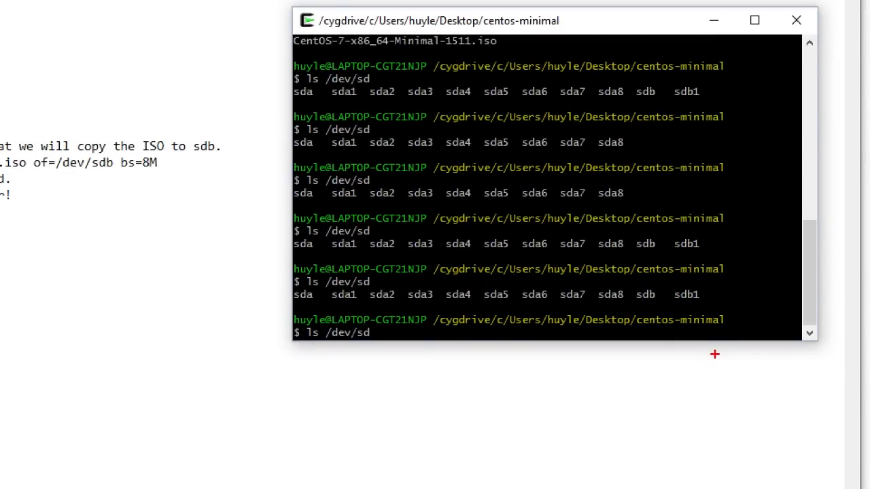
pyautogui.moveTo(661, 288)
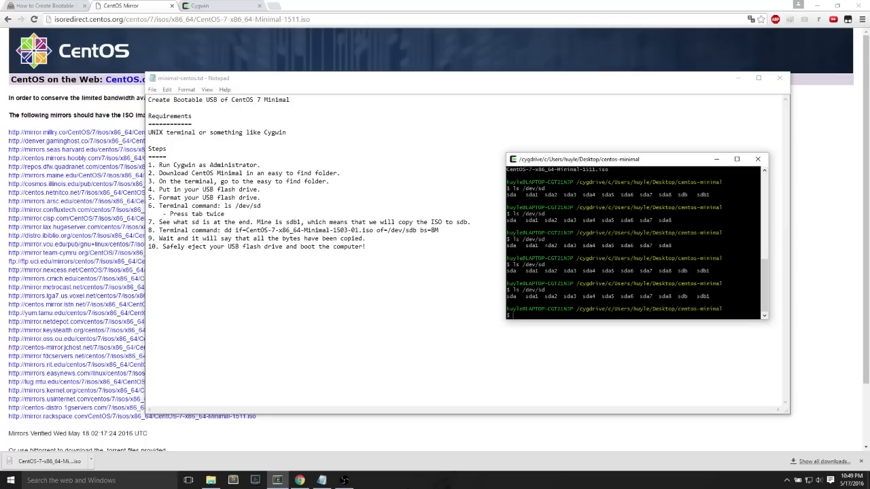
# Enter dd if=CentOS-7-x86_64-Minimal-1511.iso of=/dev/sdb bs=8M using Tab completion.
pyautogui.write('dd')
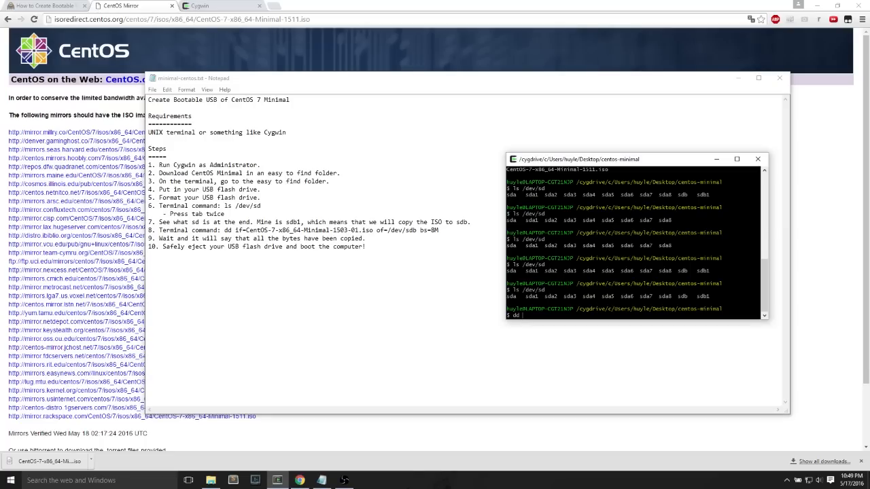
pyautogui.write('if')
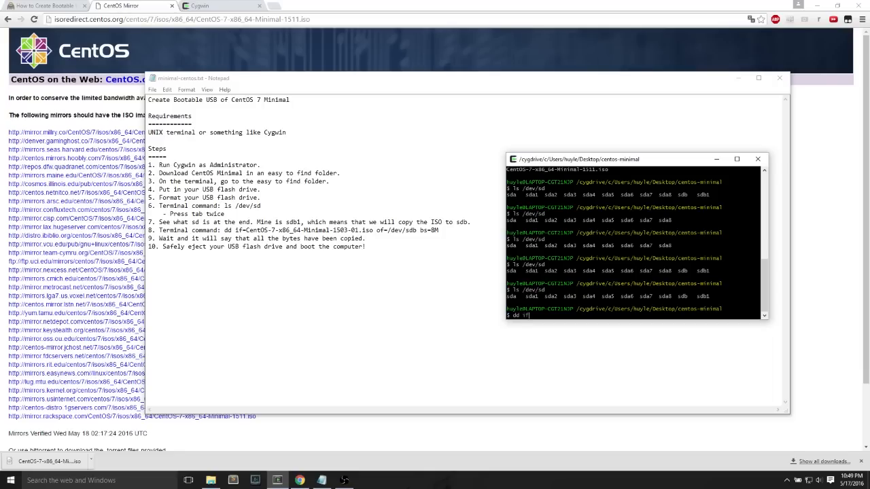
pyautogui.write('=')
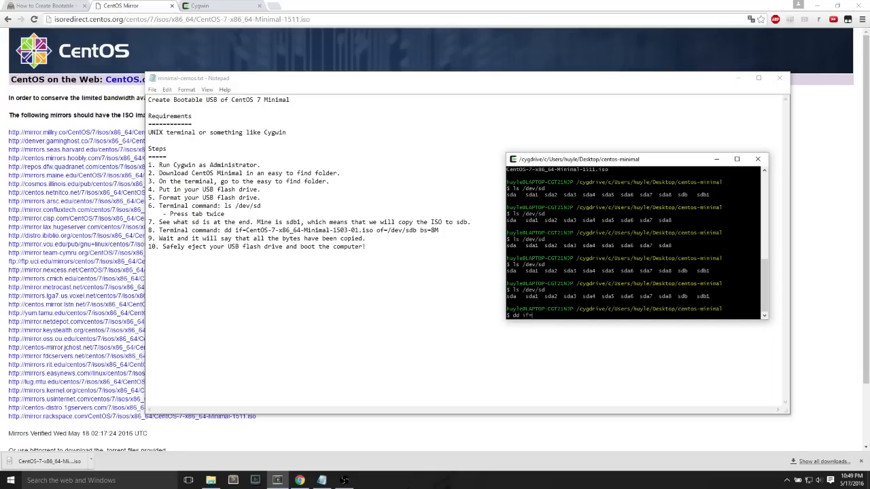
pyautogui.write('CentOS-7-x86_64-Minimal-1511.is')
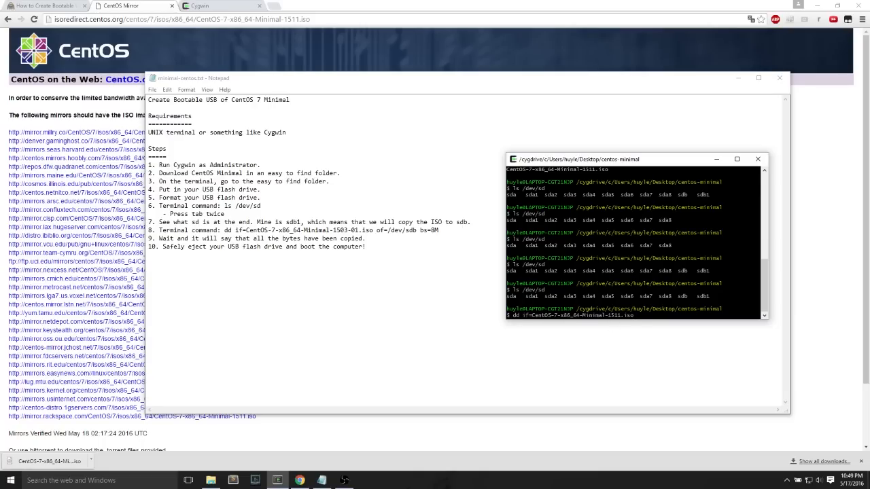
pyautogui.write('o')
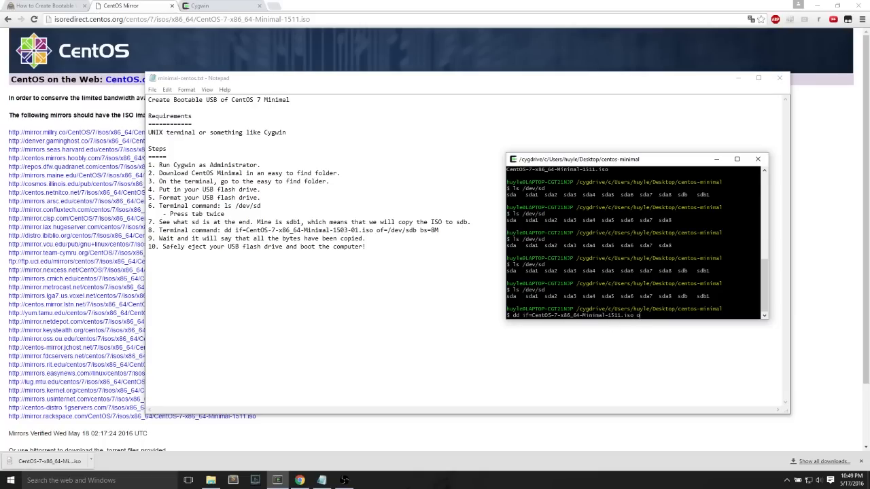
pyautogui.write('f=/dev/sd')
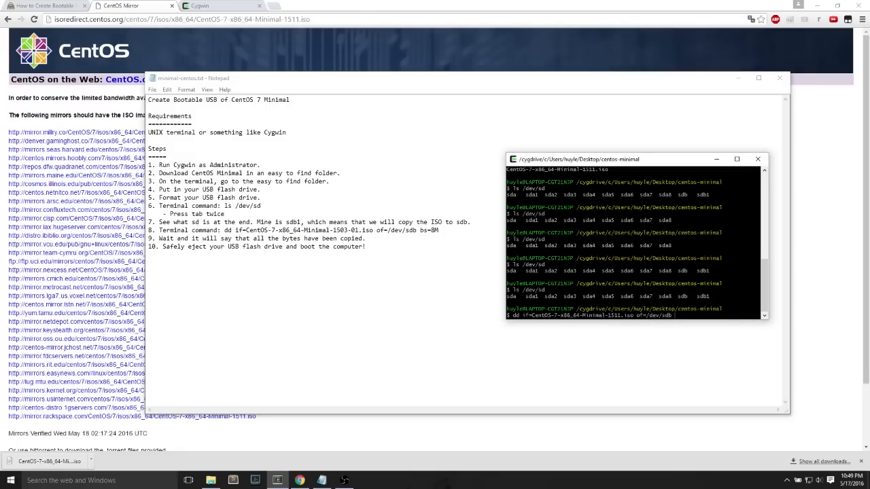
pyautogui.write('bs=8M')
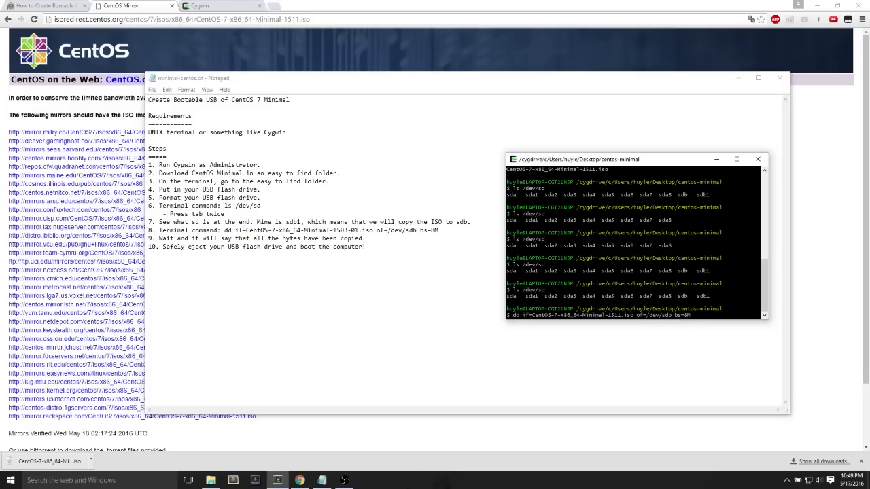
pyautogui.click(737, 159)
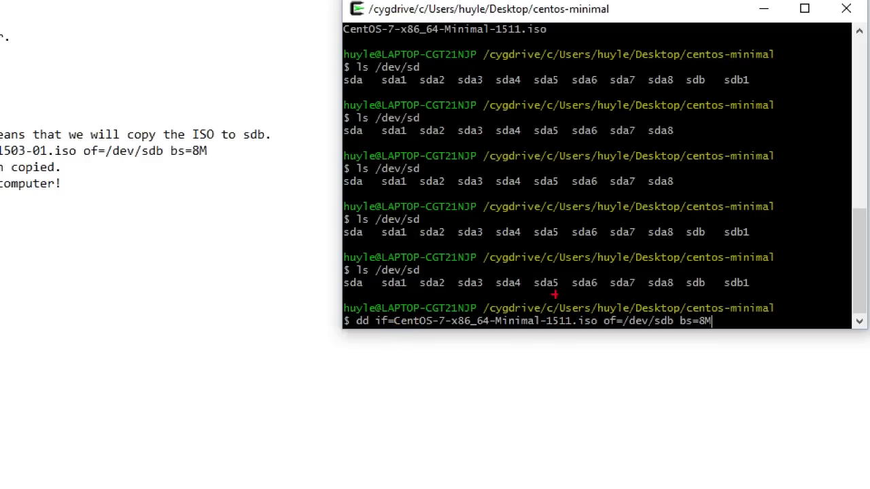
pyautogui.moveTo(613, 340)
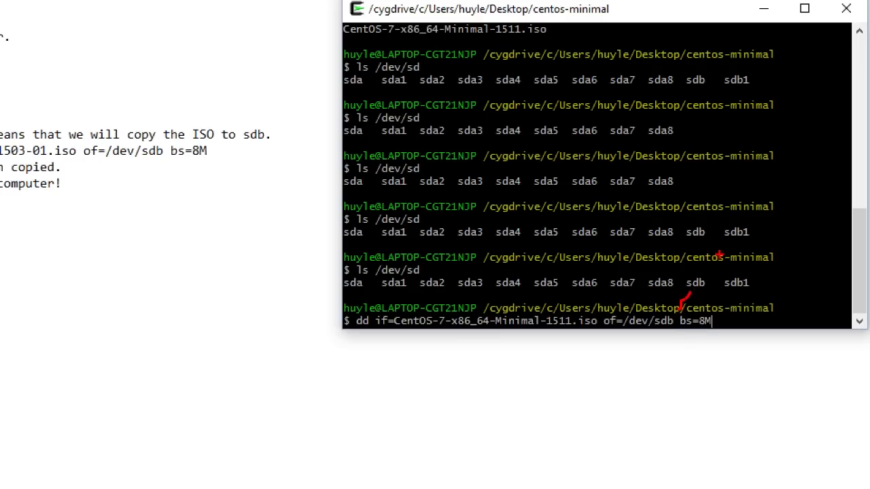
pyautogui.moveTo(720, 246)
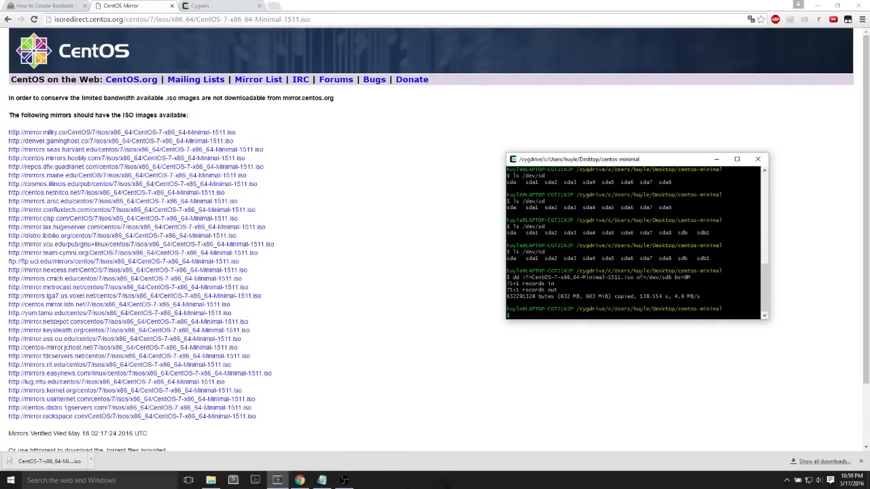
# Wait for dd to report 632291328 bytes copied in 138.554 s.
pyautogui.click(737, 158)
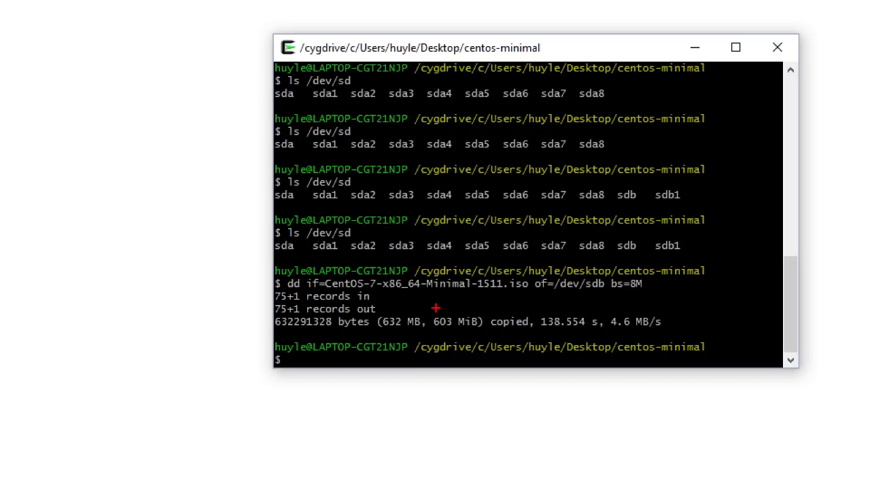
pyautogui.moveTo(678, 320)
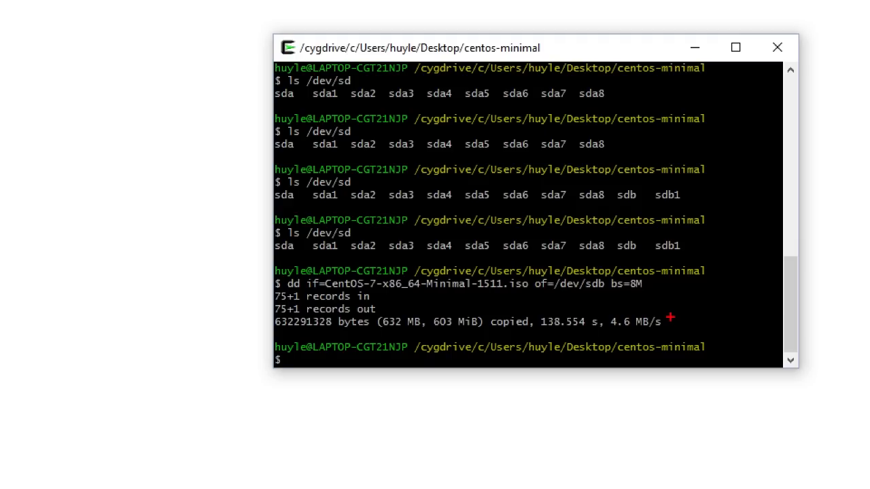
pyautogui.moveTo(667, 311)
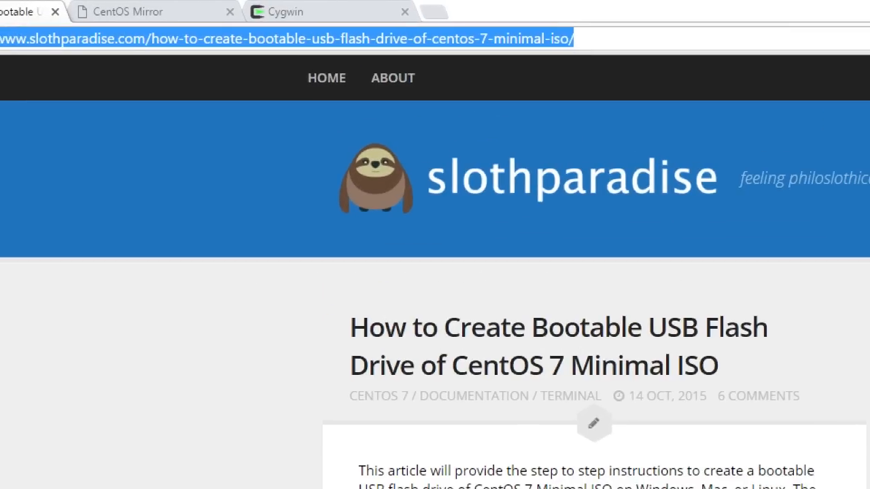
# Scroll the slothparadise bootable CentOS USB tutorial down to its finished dd command.
pyautogui.scroll(-3)
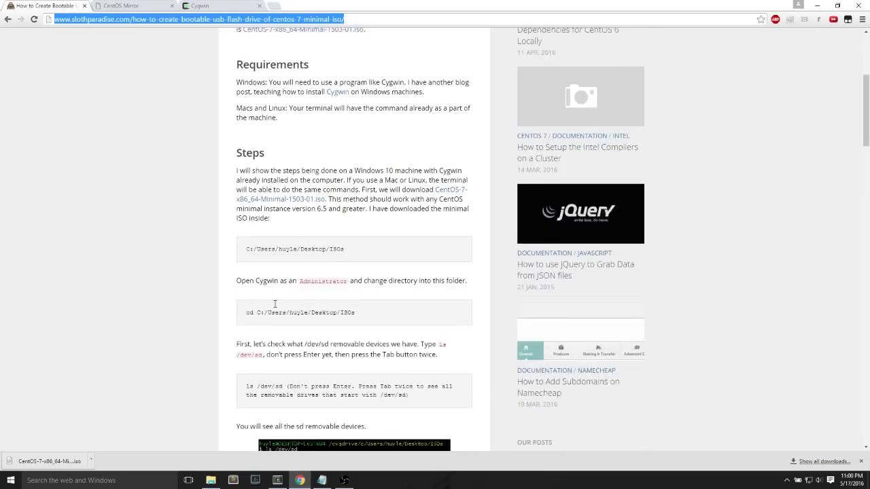
pyautogui.scroll(-3)
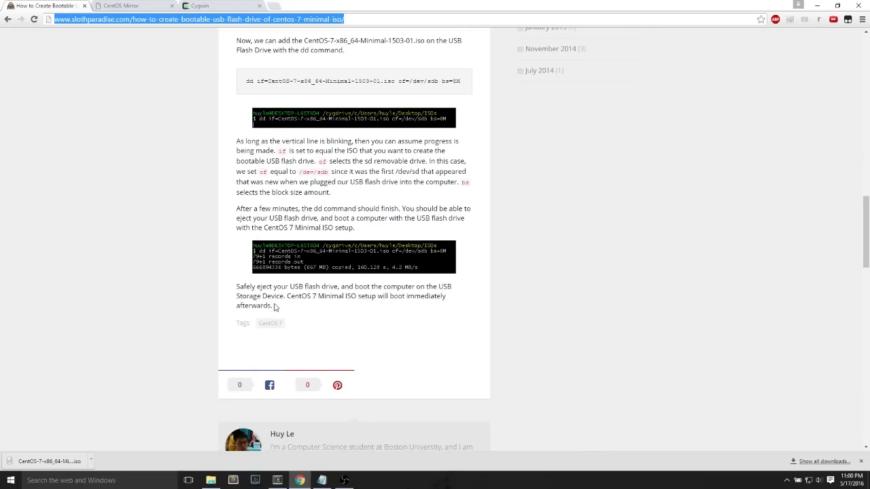
pyautogui.scroll(-3)
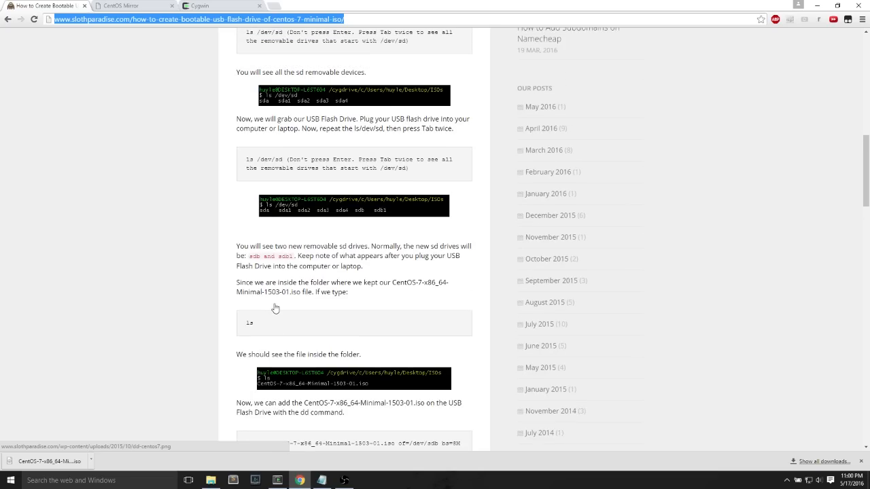
pyautogui.scroll(3)
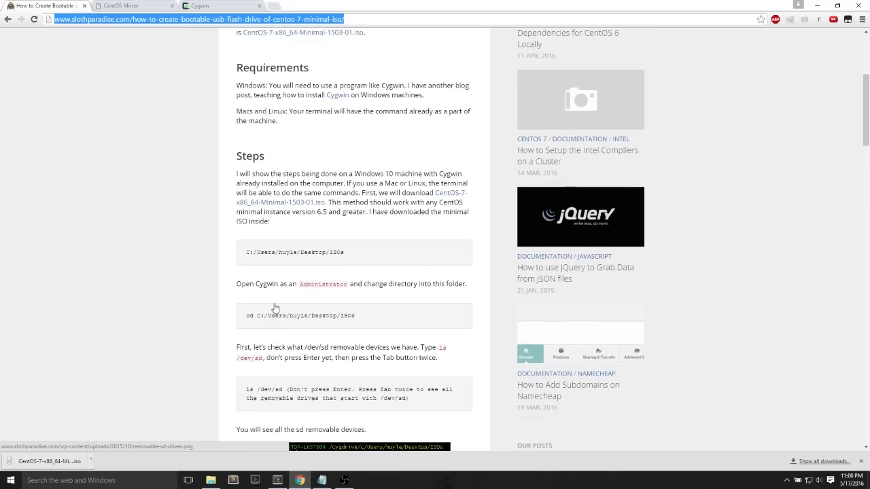
pyautogui.scroll(-3)
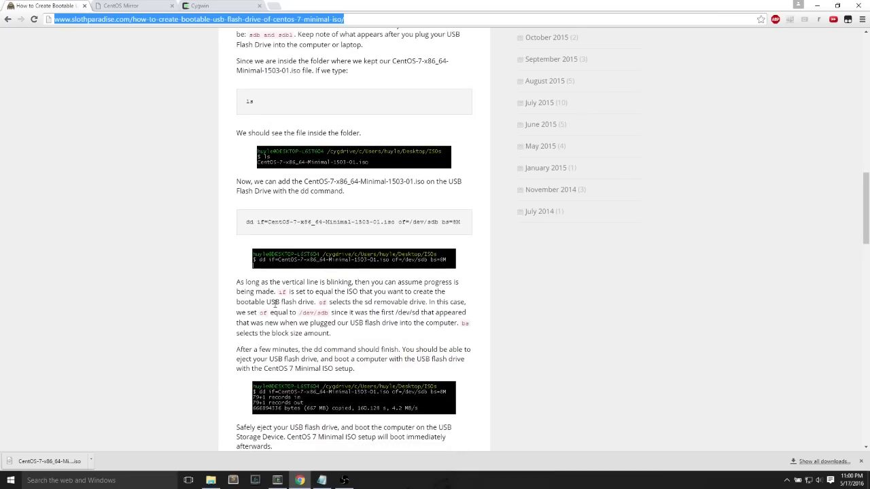
pyautogui.scroll(-3)
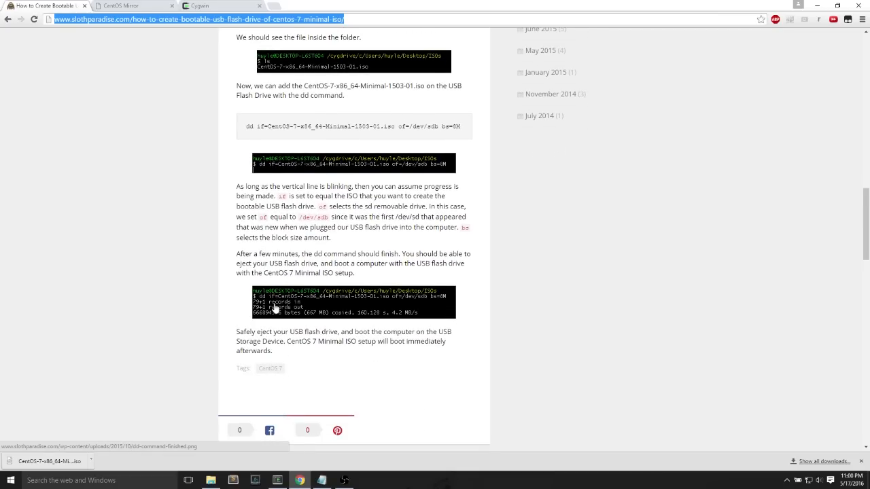